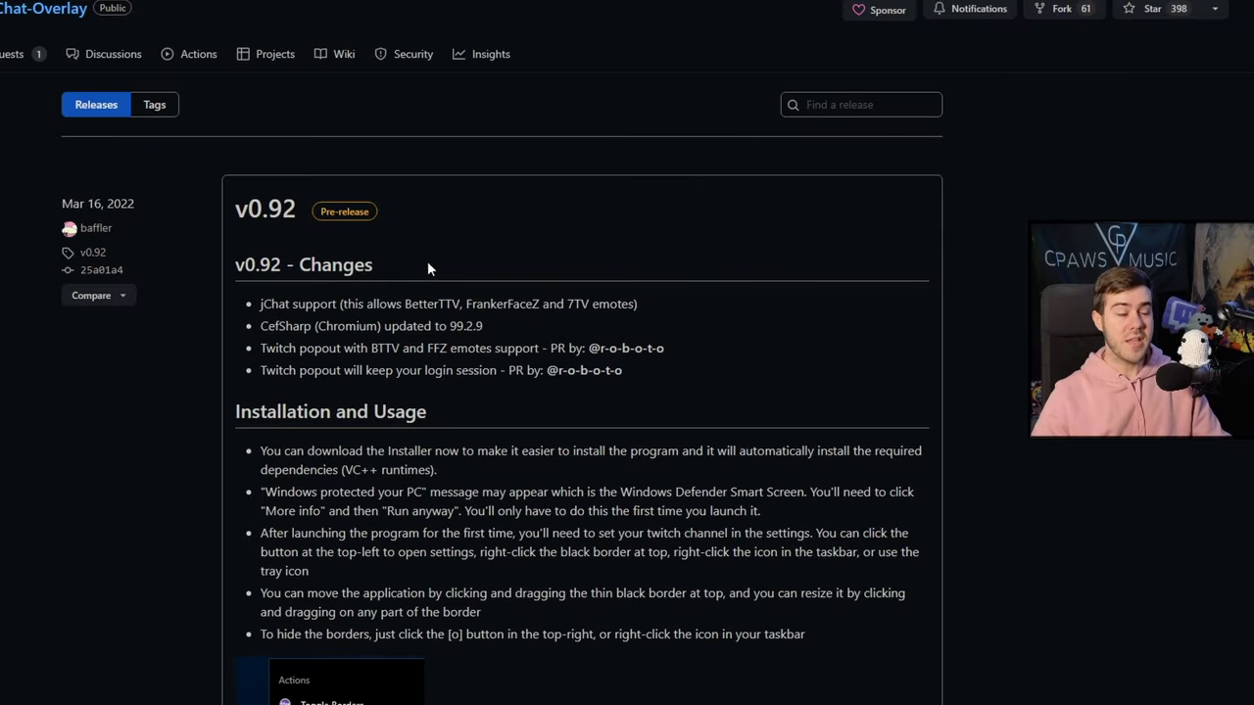
Download TwitchChatOverlay-Installer.exe from the v0.92 release's Assets list.
scroll(down, 3)
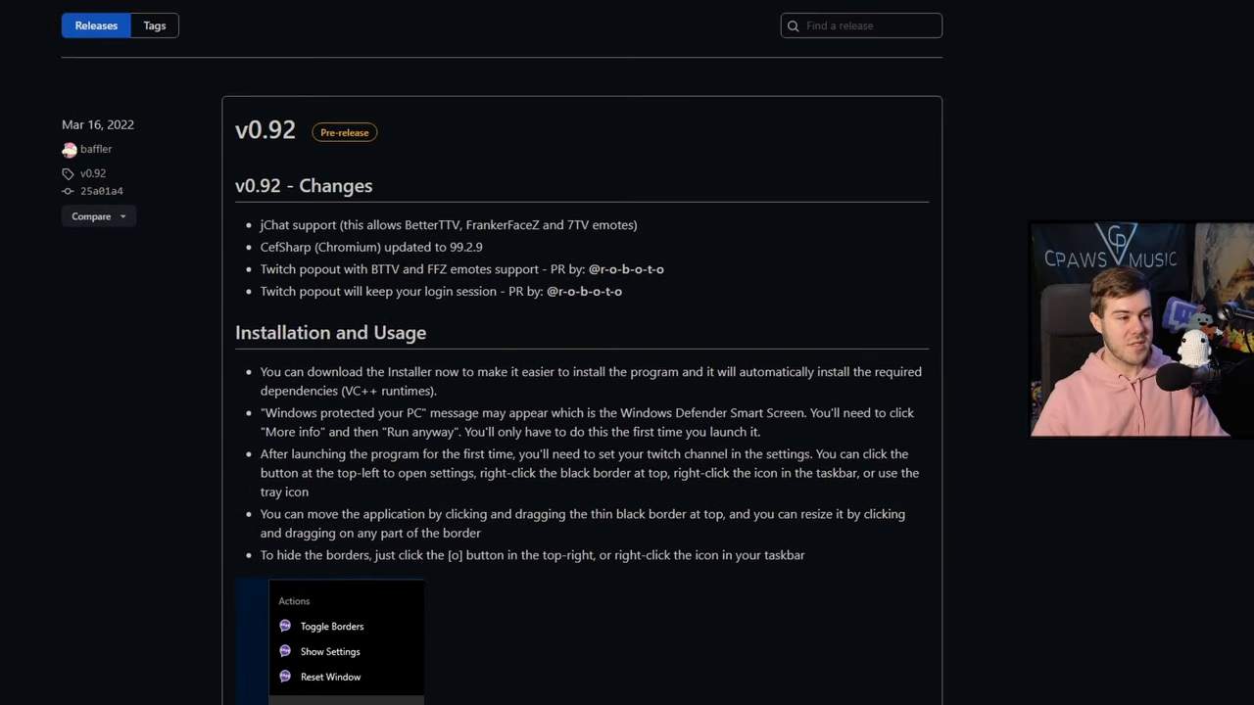
scroll(down, 3)
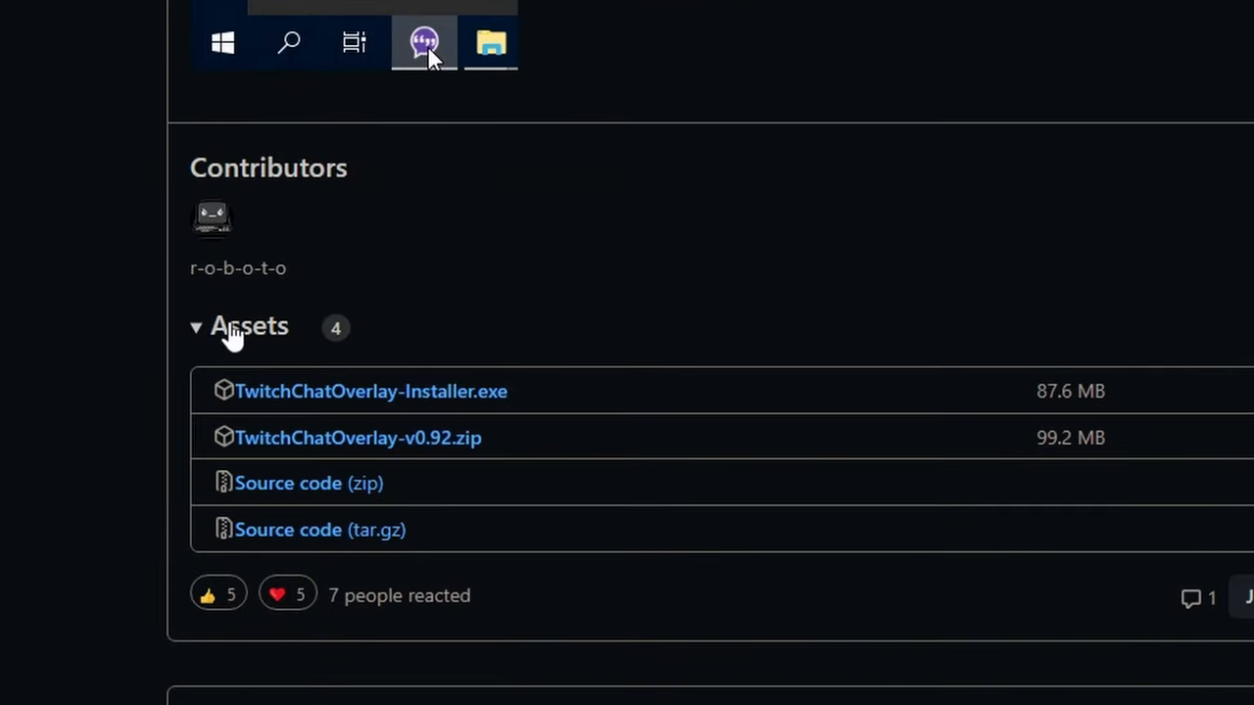
scroll(down, 3)
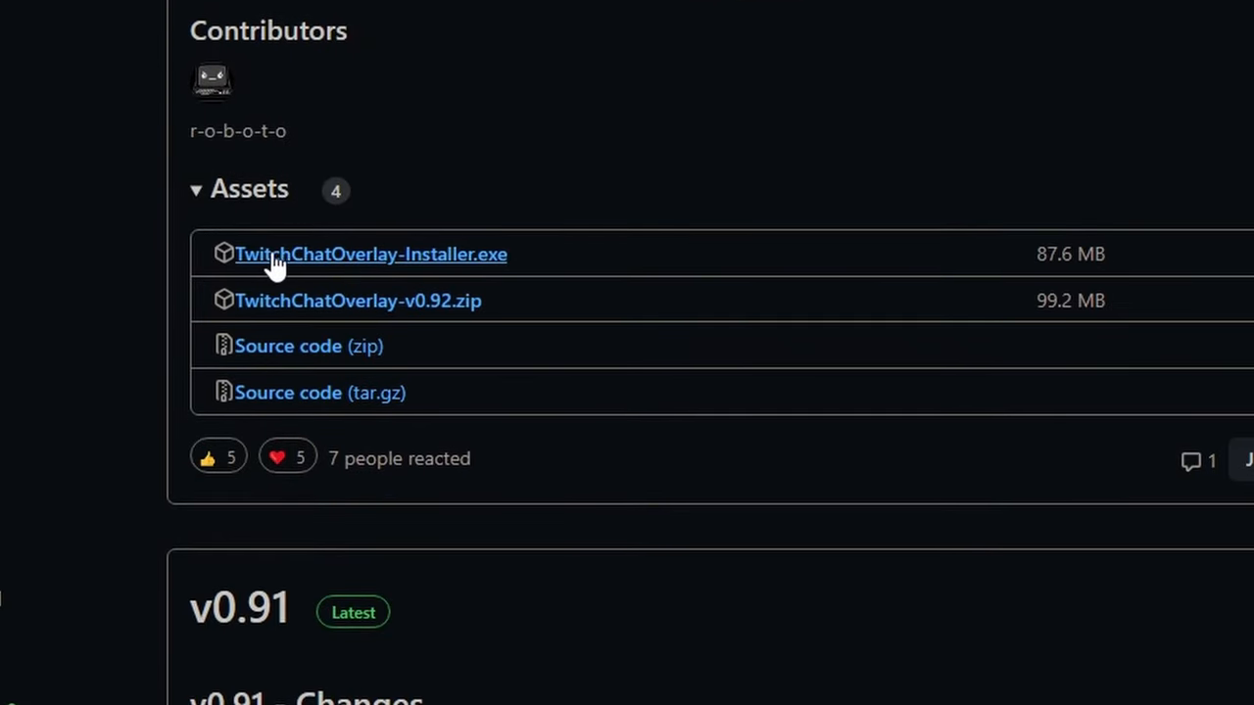
mouse_move(407, 264)
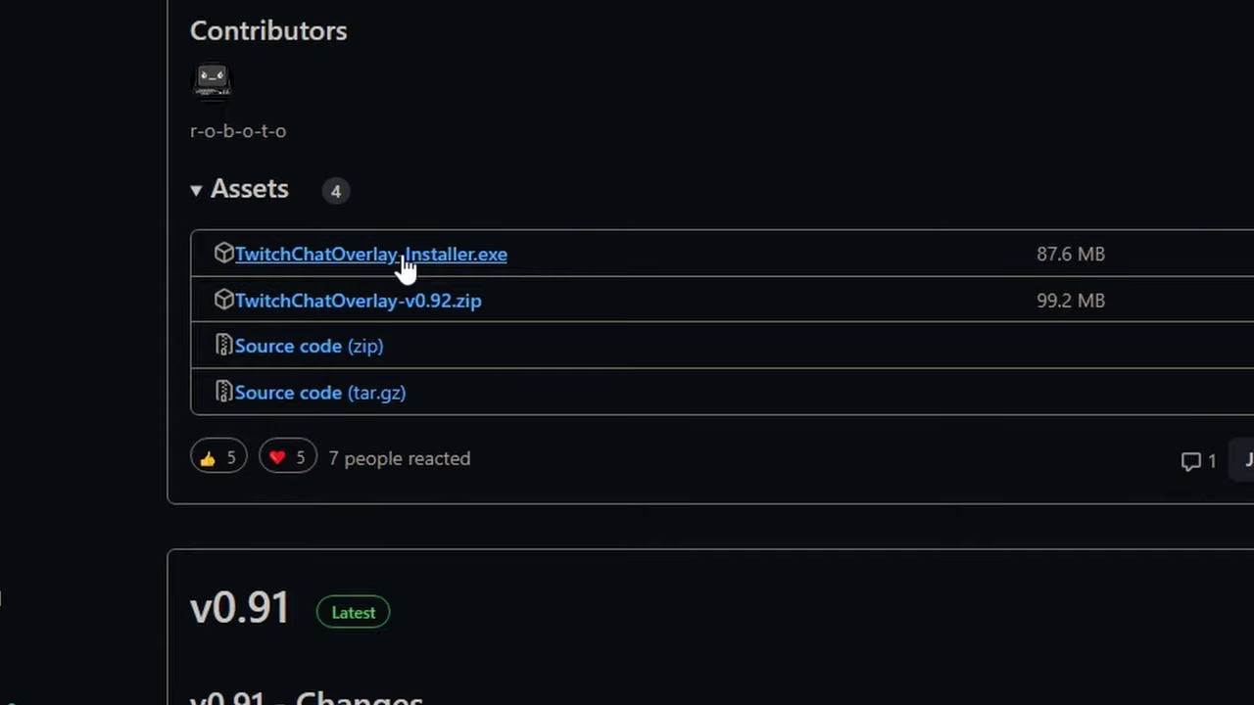
click(370, 255)
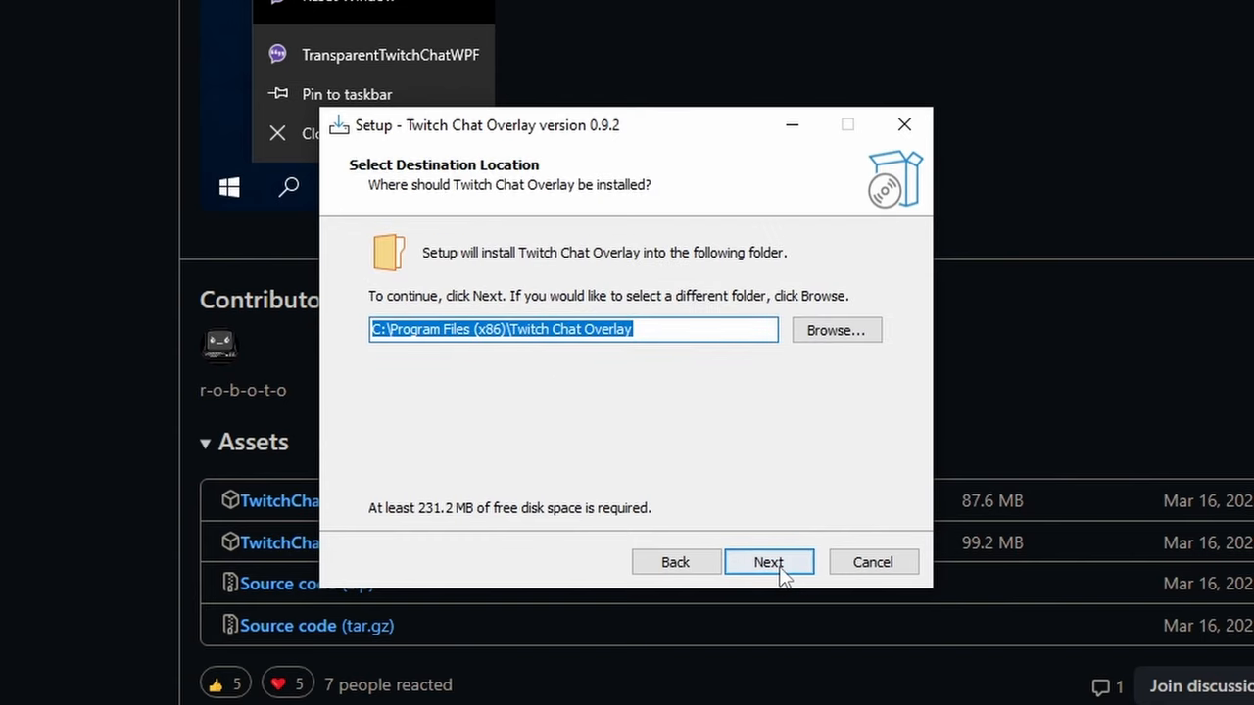
Accept the default destination folder and keep the desktop shortcut enabled in the setup wizard.
click(768, 560)
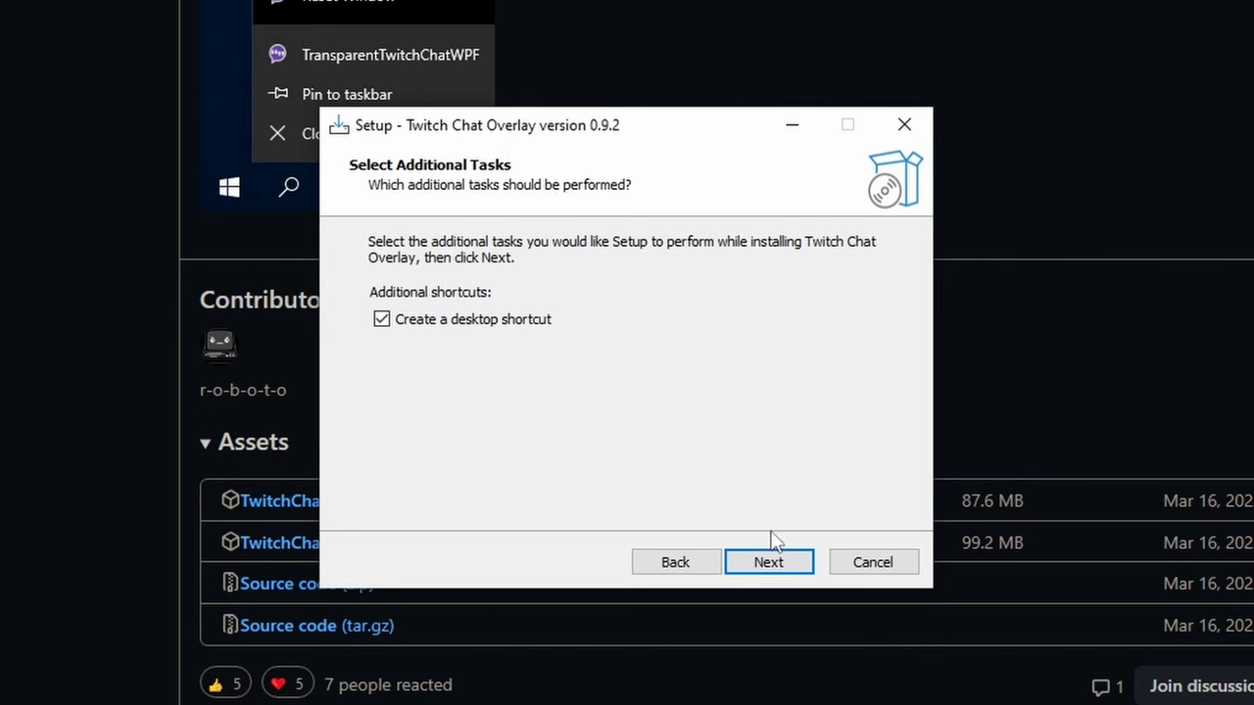
click(768, 560)
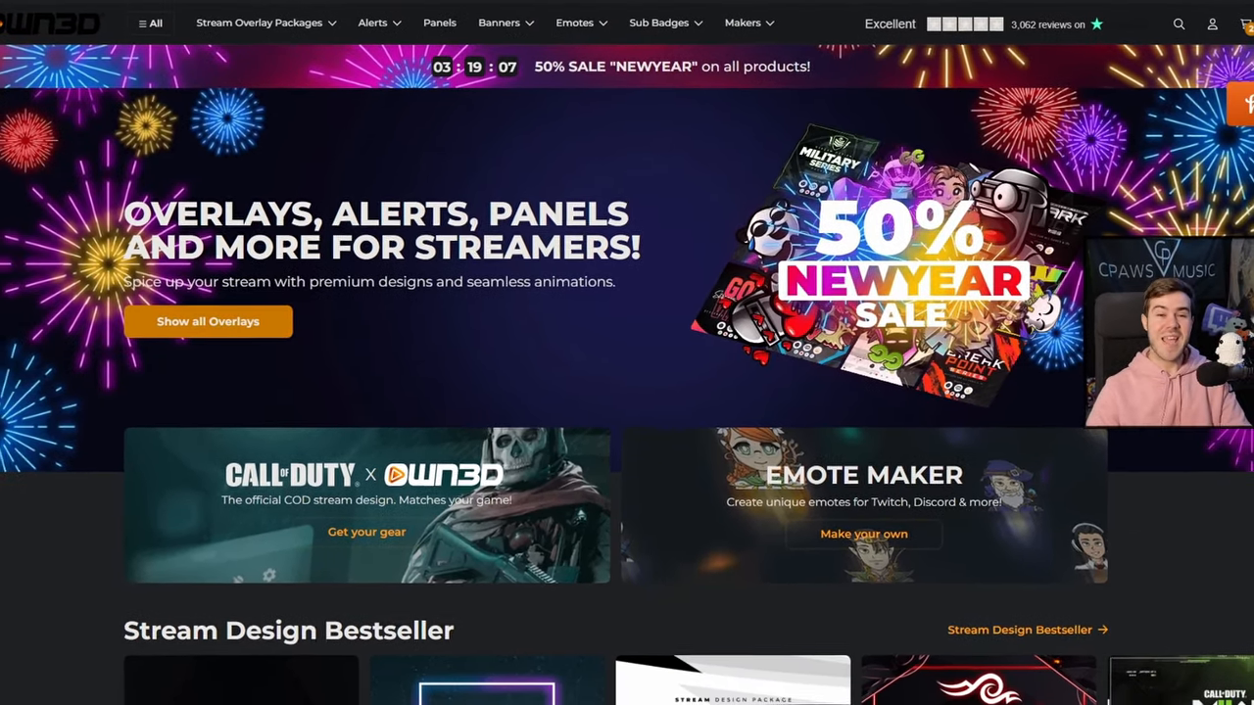
Go to the Dark Mode series tile under Stream Design Bestseller on the OWN3D homepage.
scroll(down, 3)
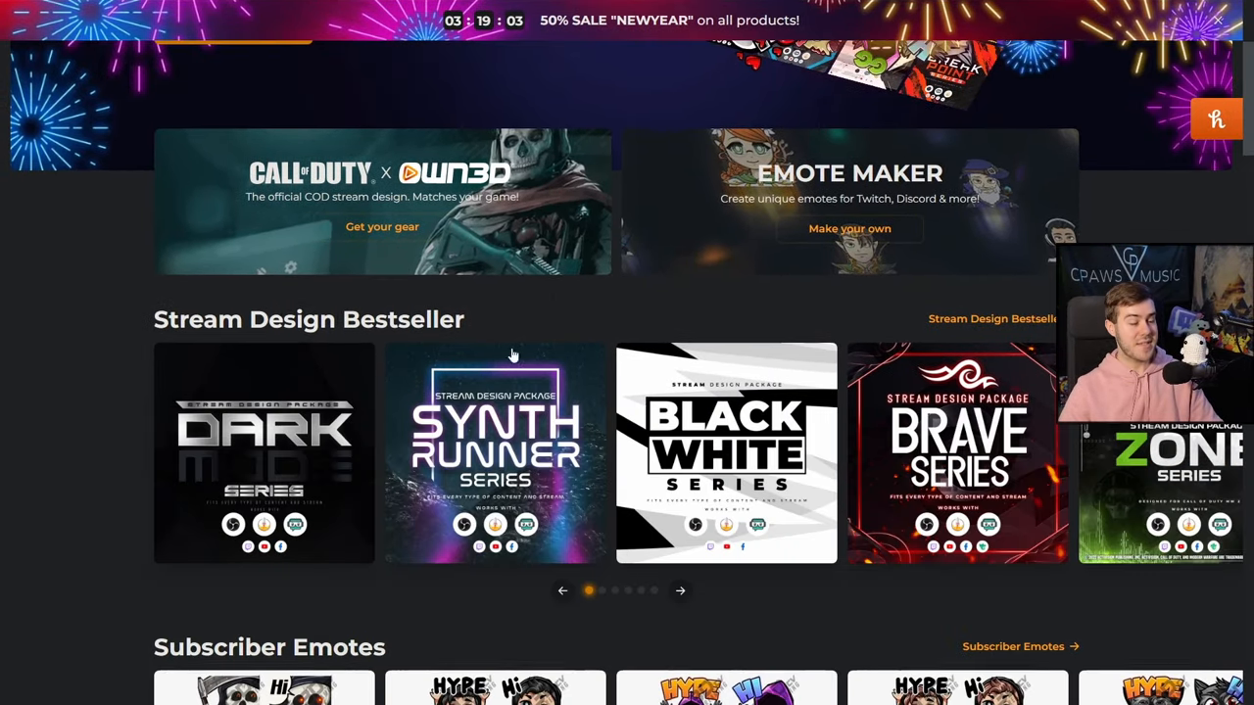
mouse_move(607, 323)
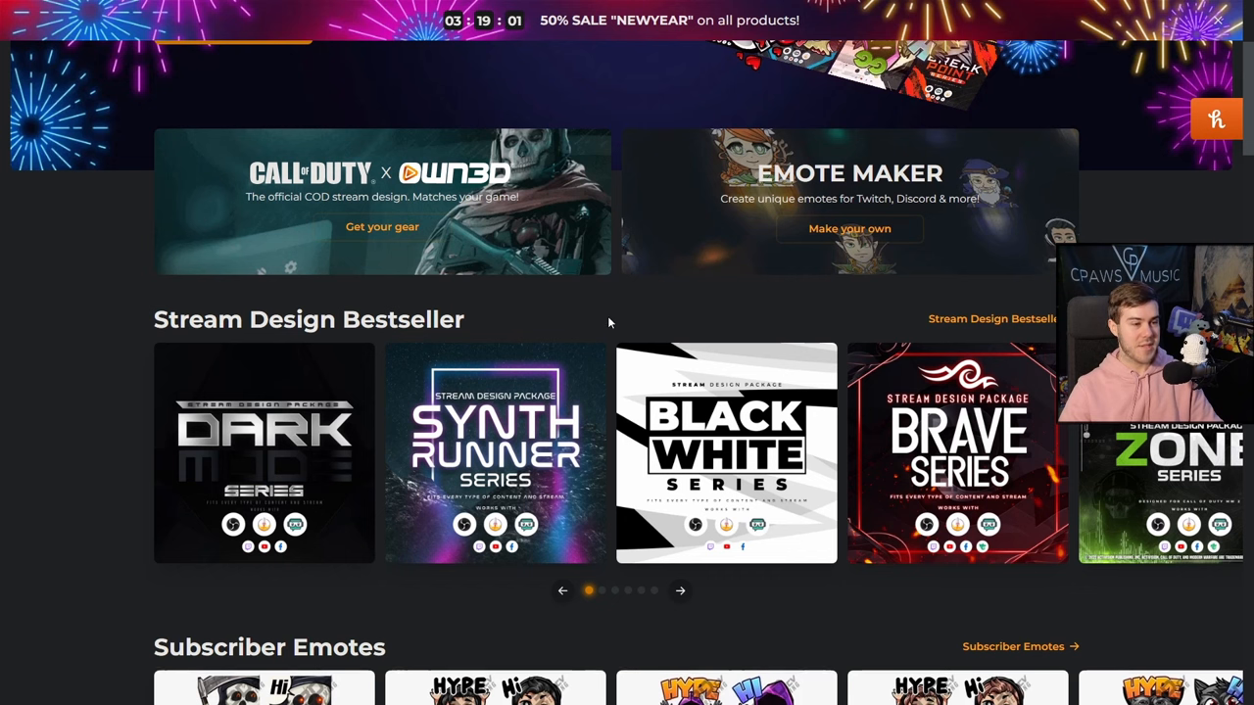
click(263, 454)
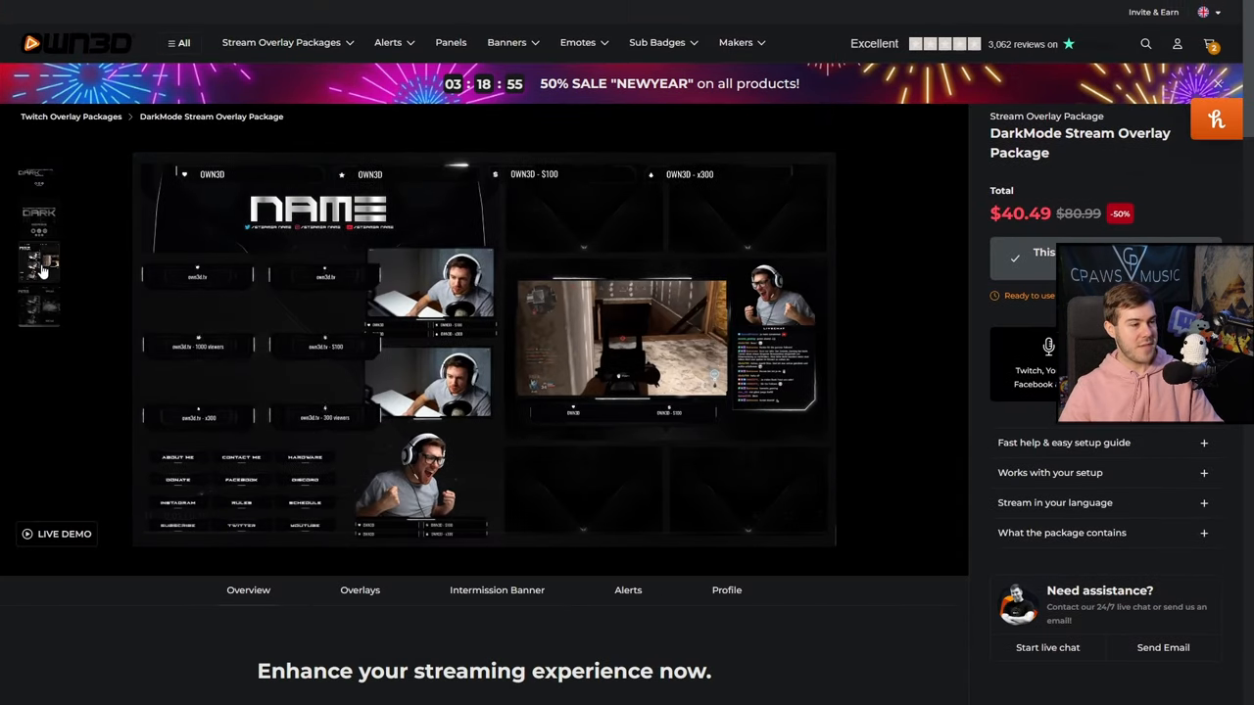
click(65, 533)
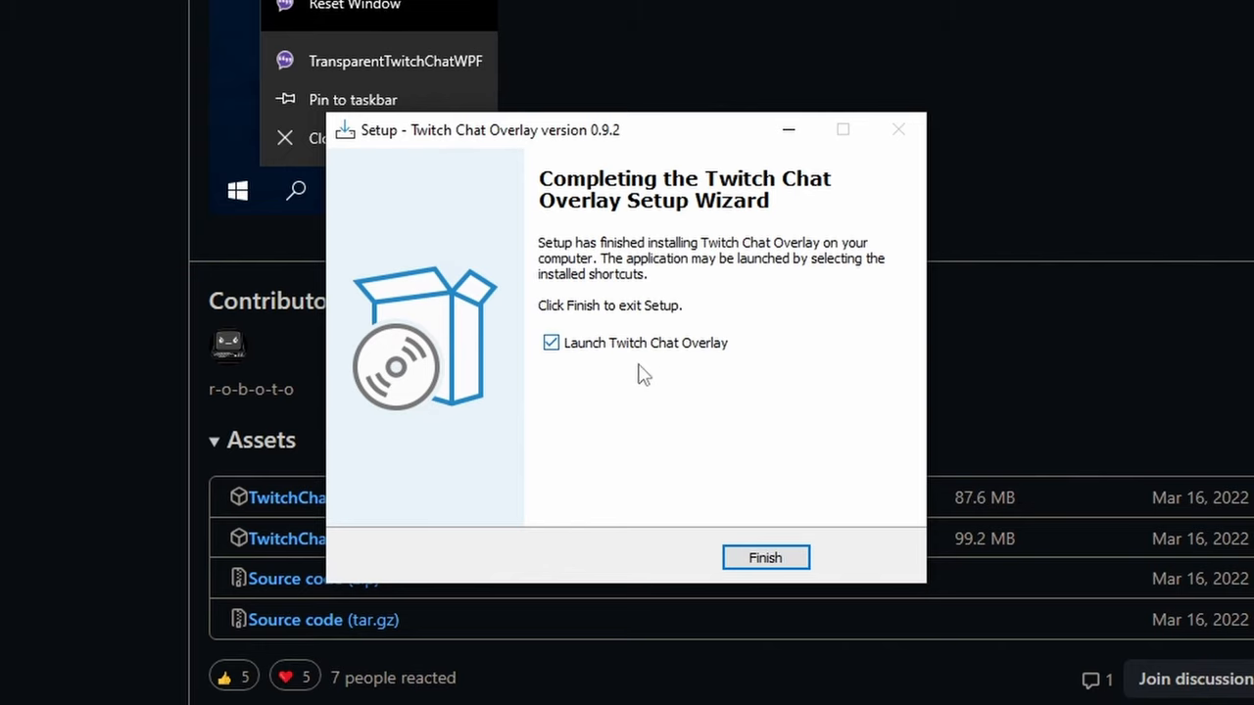
Finish setup with Launch Twitch Chat Overlay checked and bring up the overlay's Settings window.
click(764, 556)
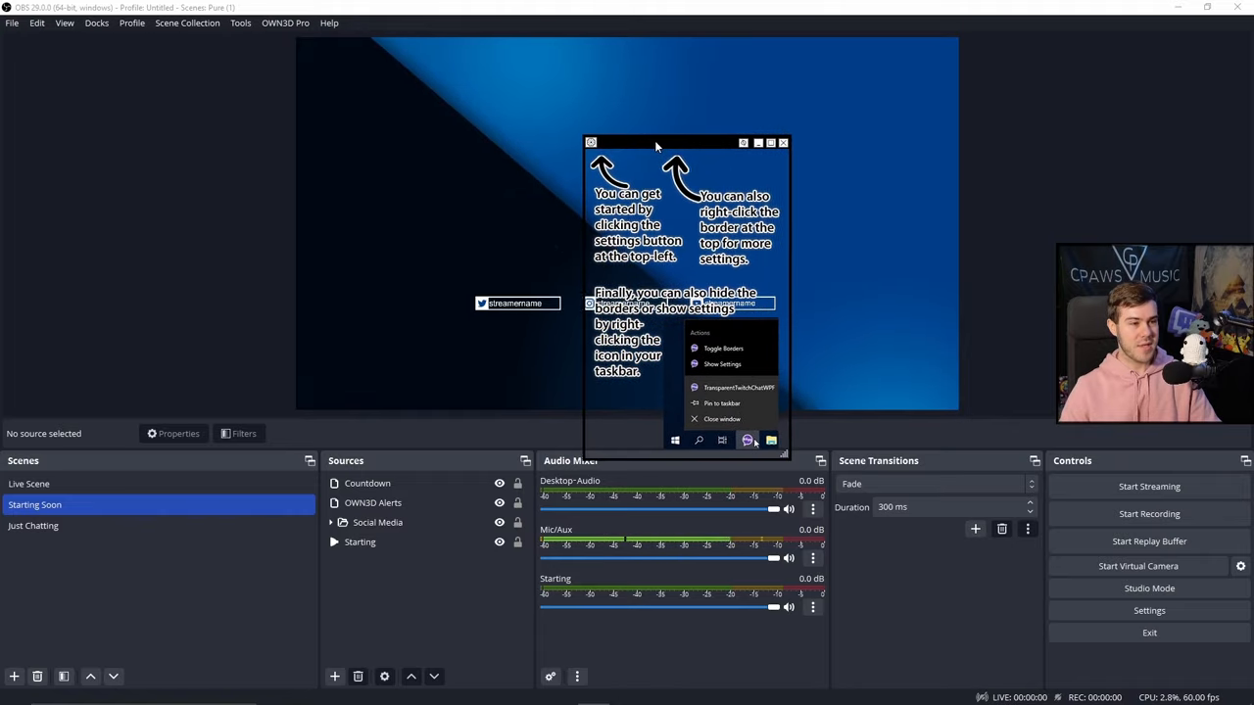
drag(656, 143, 126, 75)
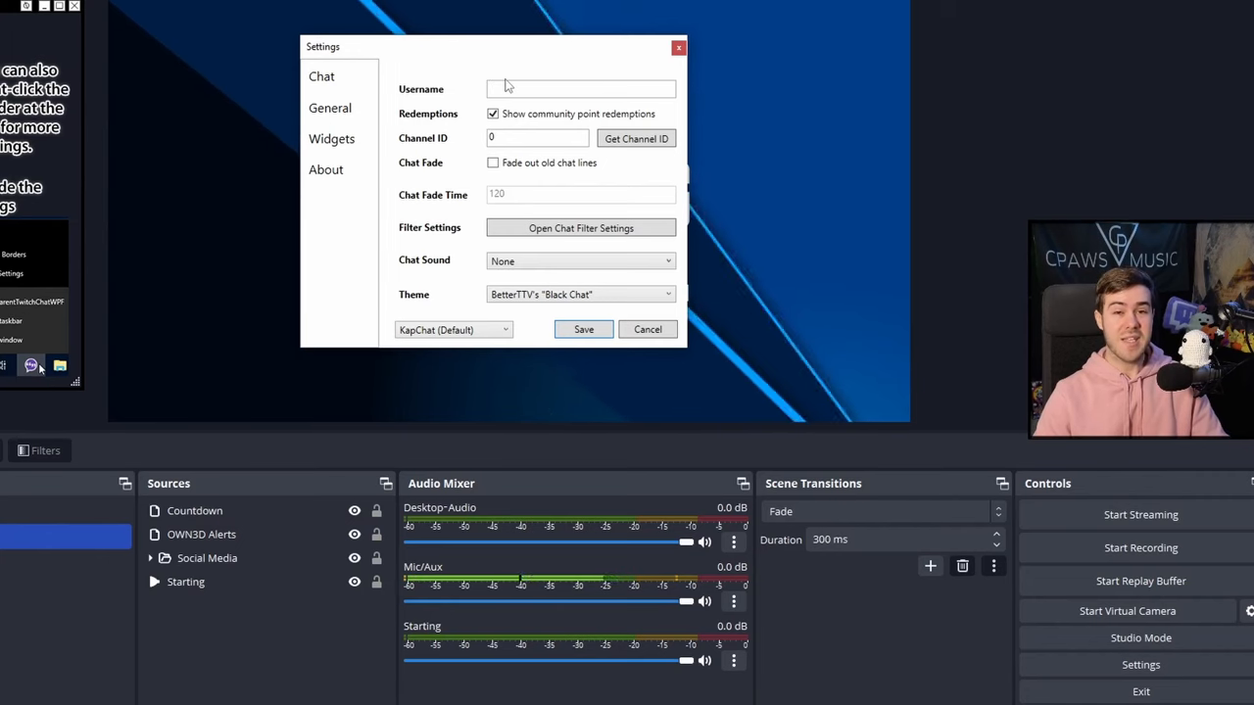
Enter username 'Insym', request its Channel ID, and dismiss the invalid-resource error.
click(580, 88)
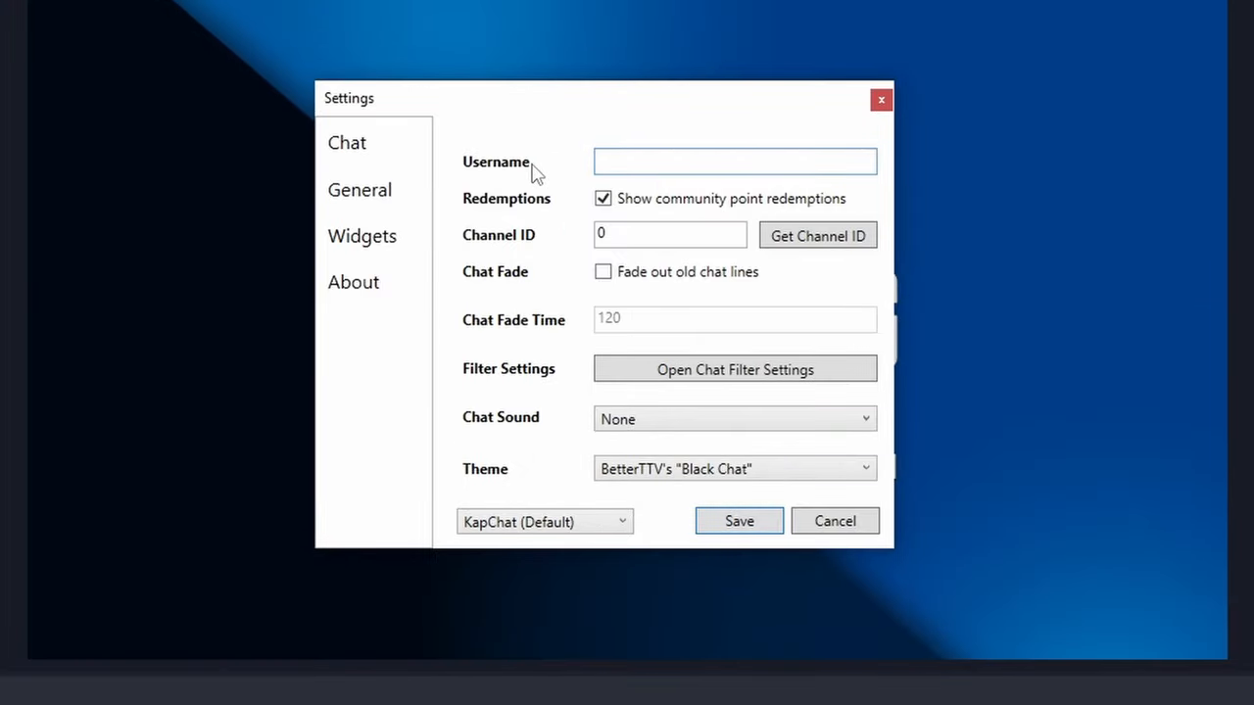
text(Insym)
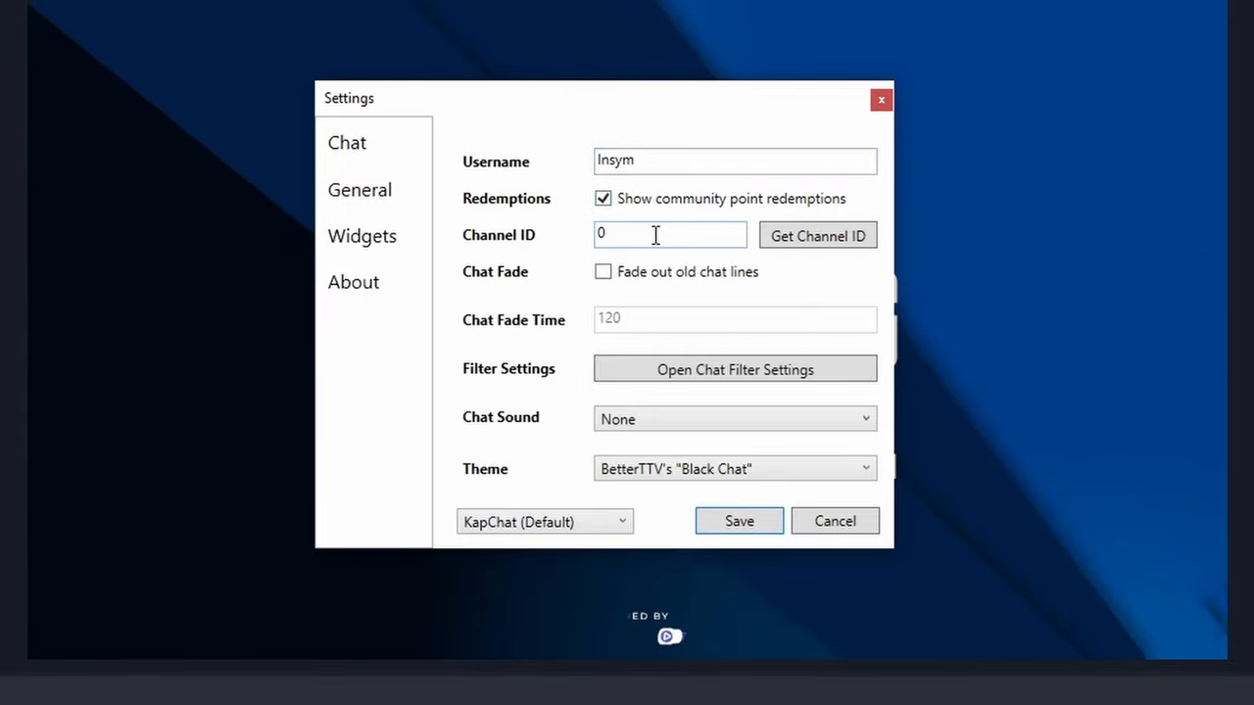
click(817, 235)
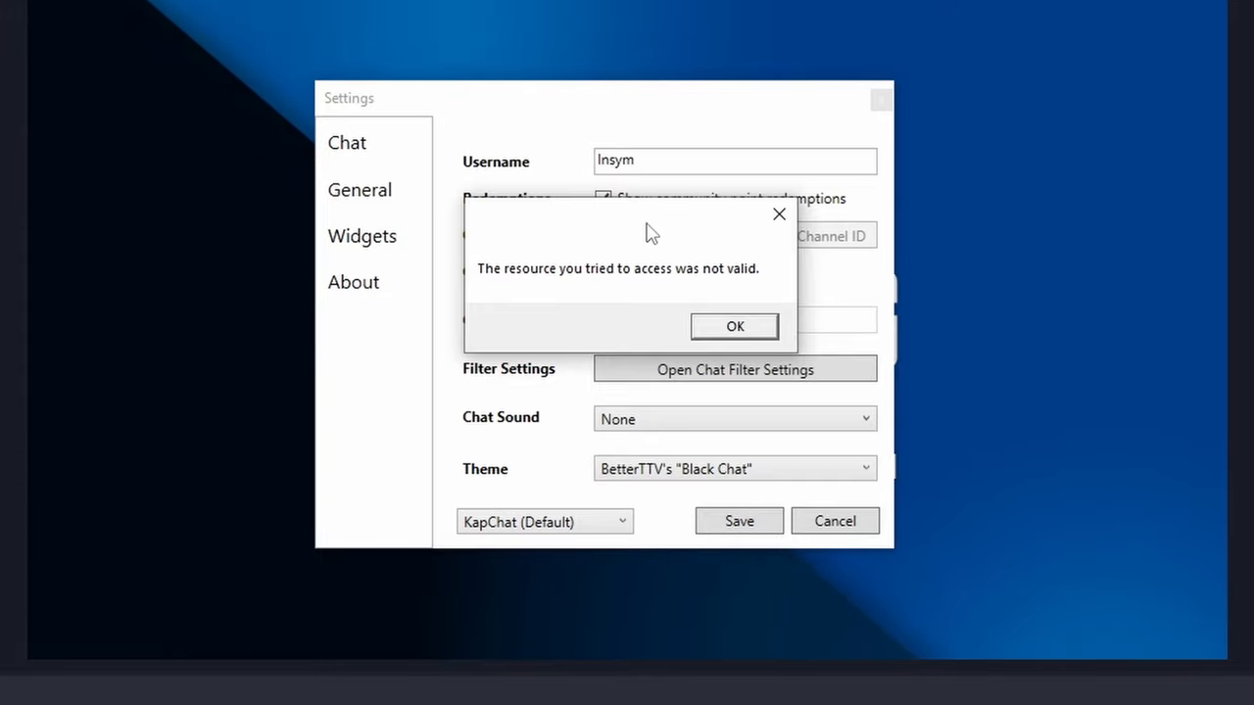
click(732, 325)
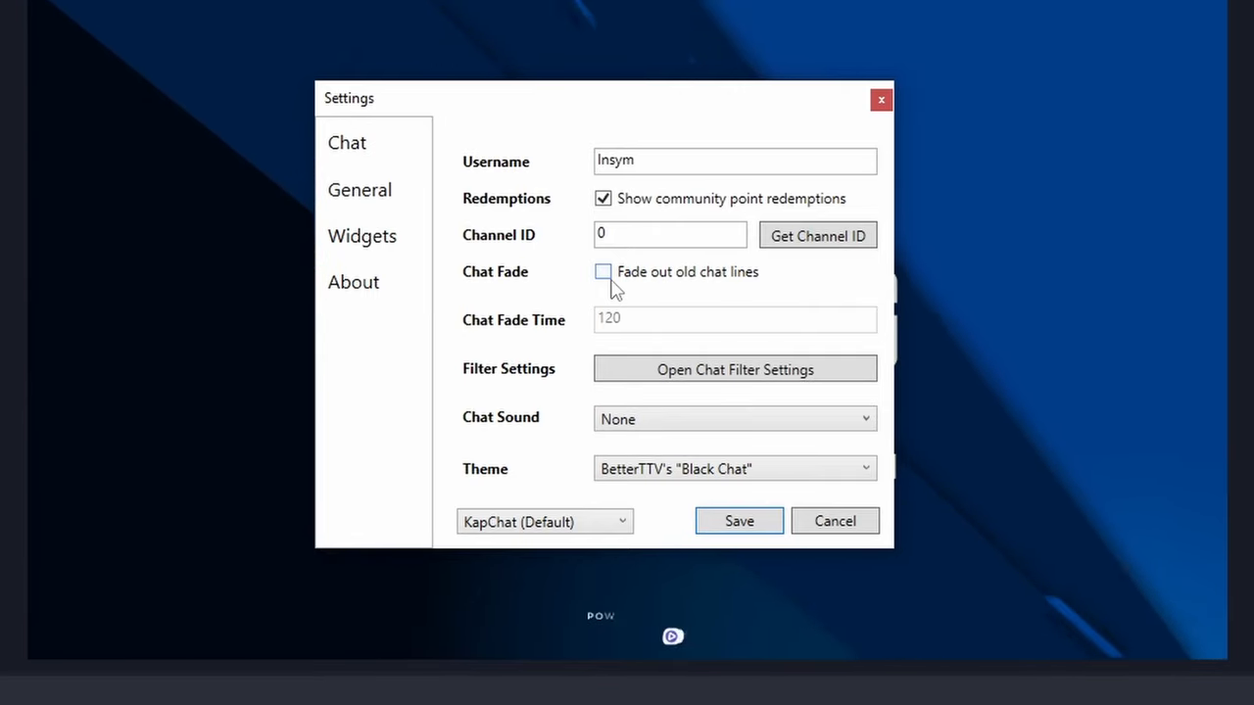
Enable fading of old chat lines with a fade time, pick a new-message sound, and choose BetterTTV's Black Chat theme.
click(603, 270)
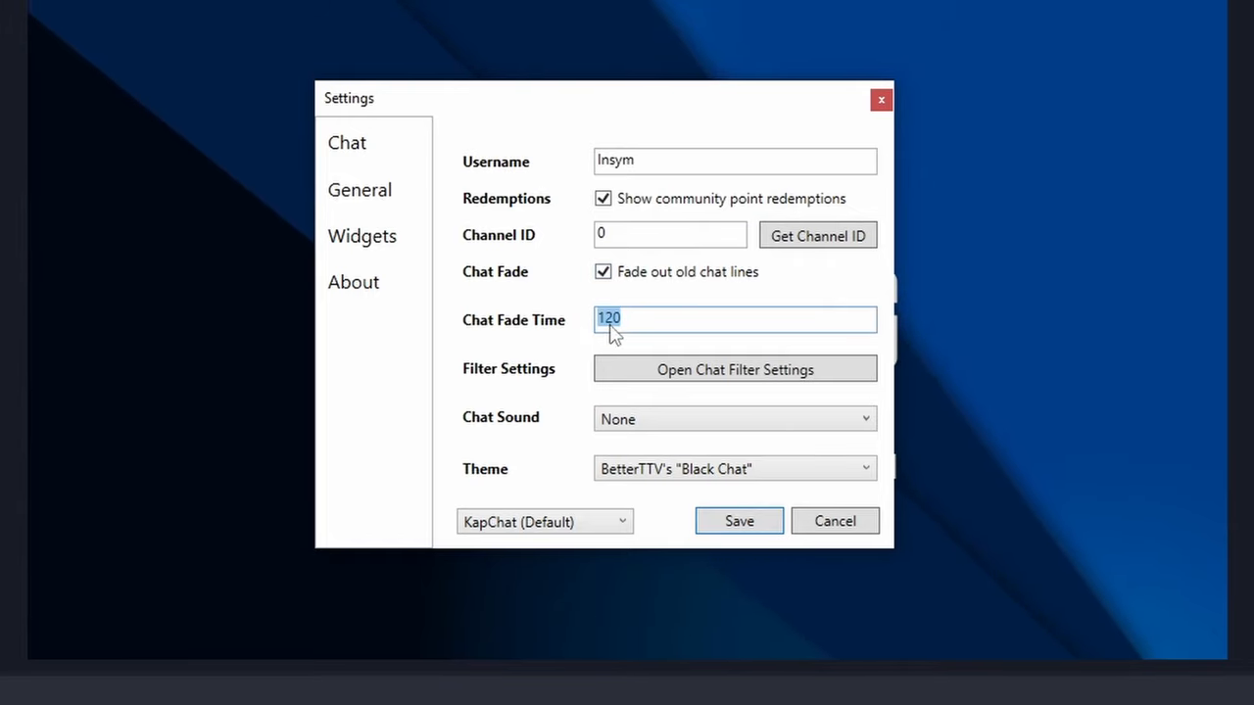
click(732, 368)
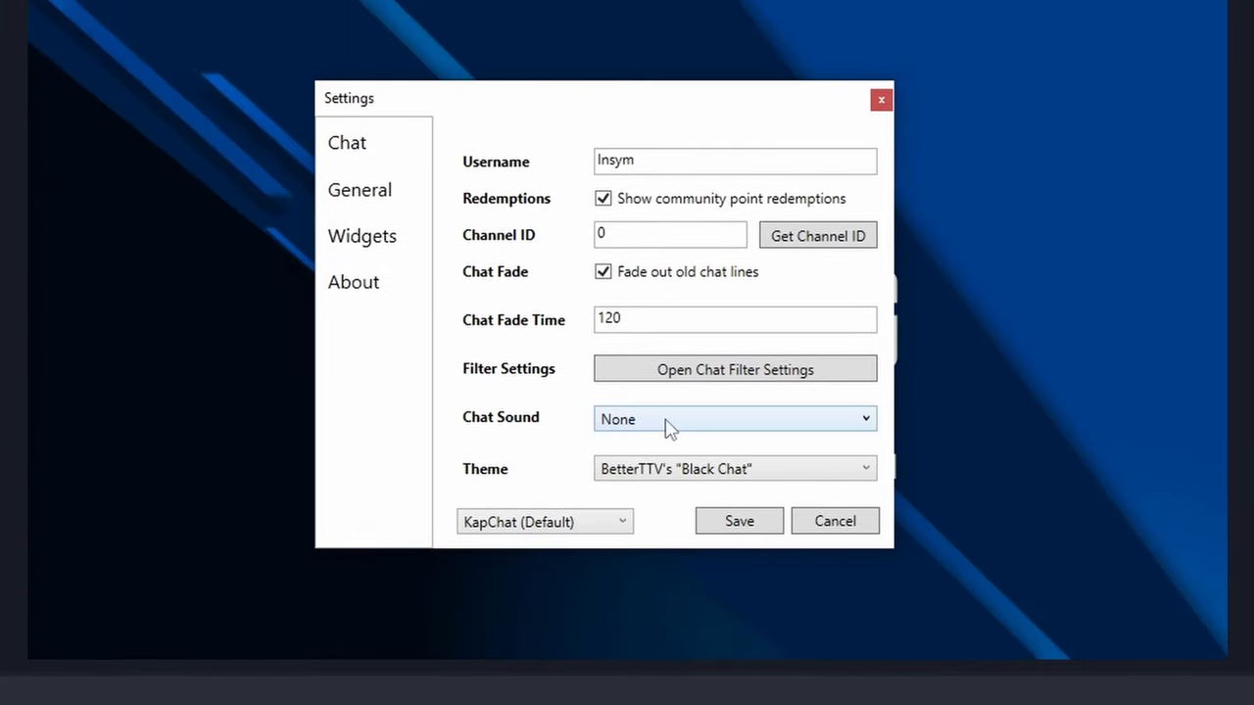
click(735, 419)
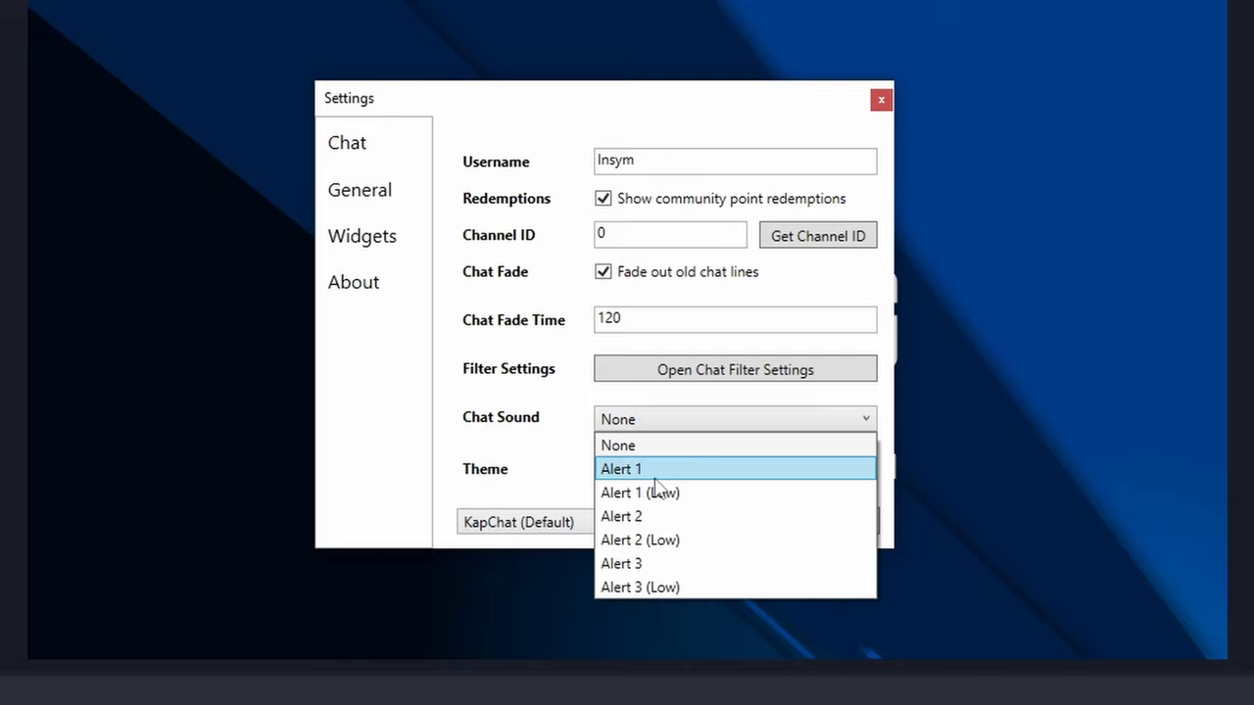
click(621, 468)
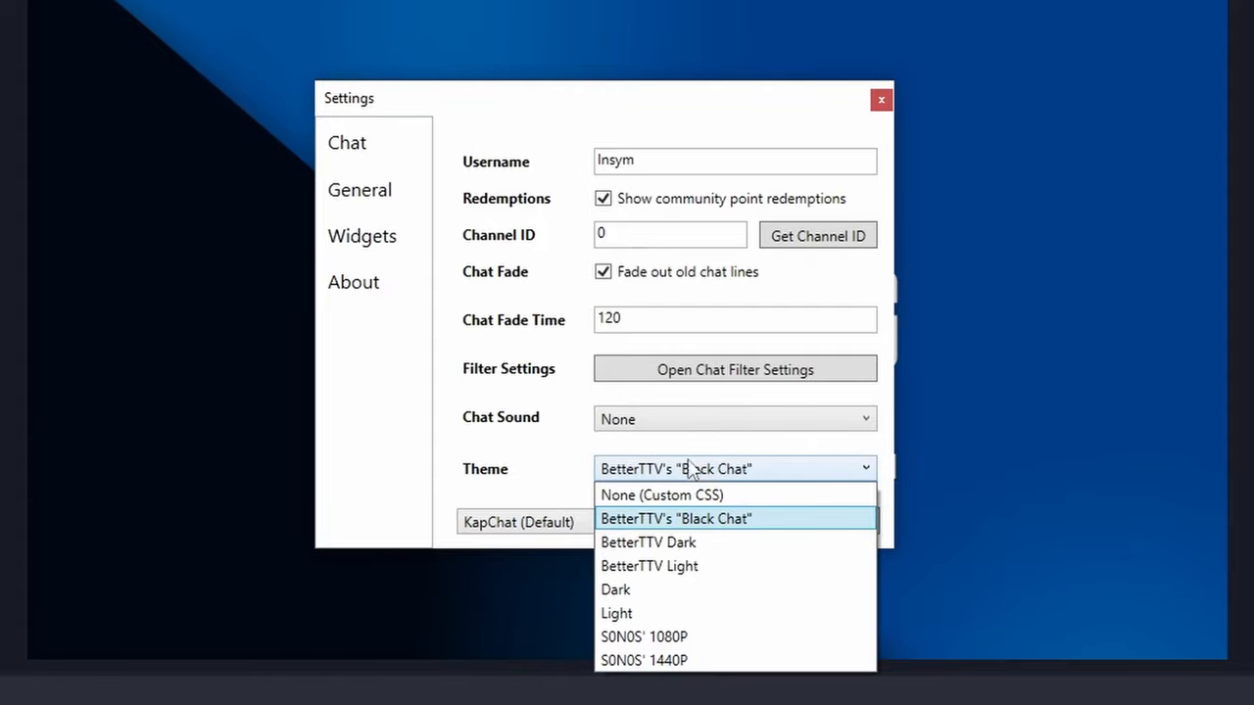
click(674, 517)
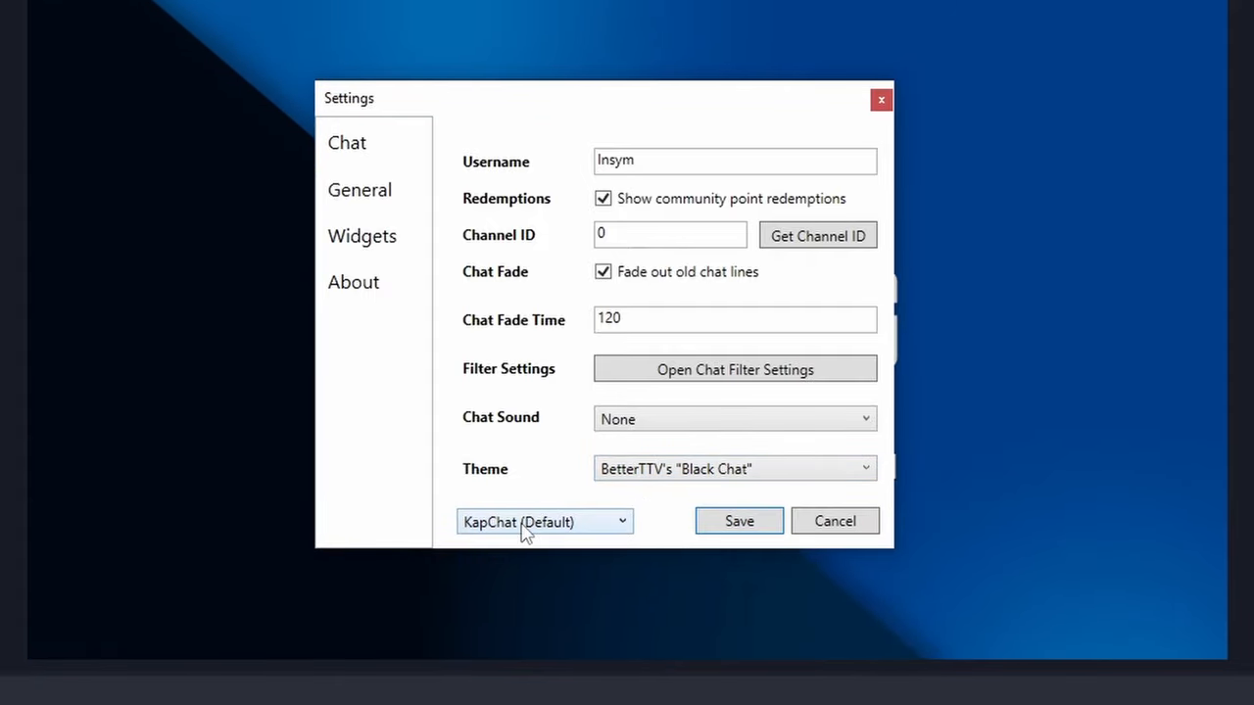
click(879, 100)
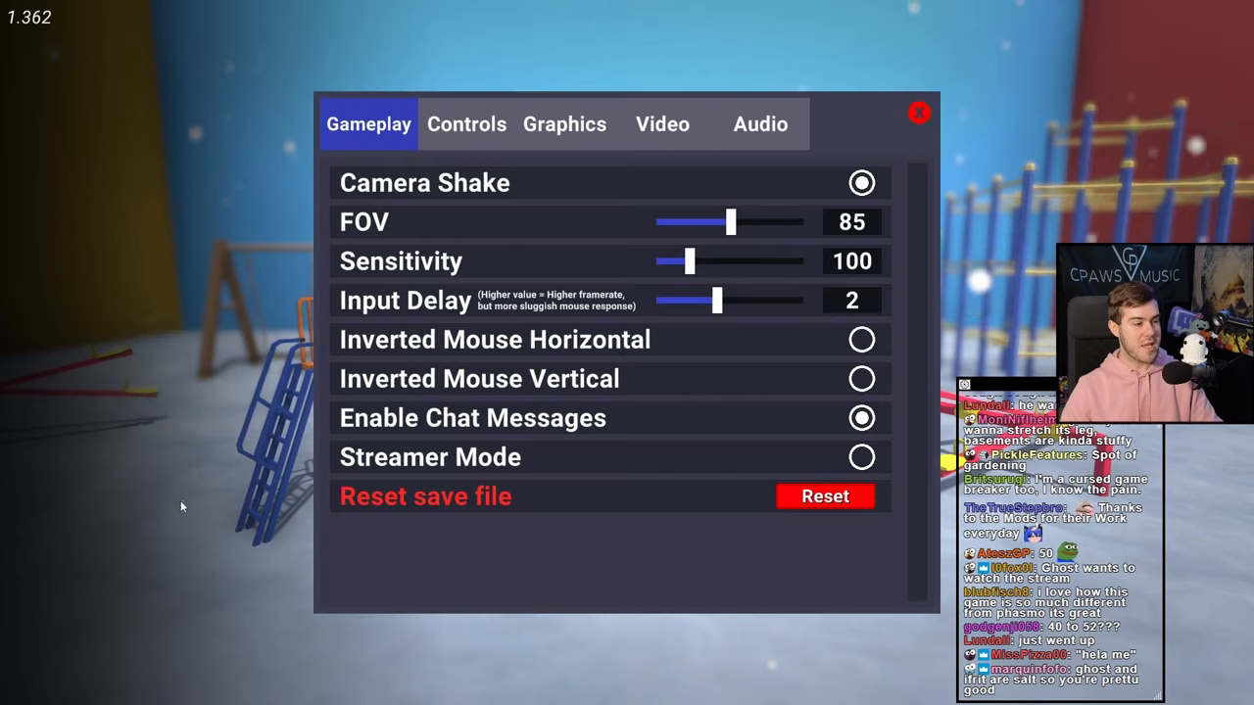
Cycle Fullscreen Mode through ExclusiveFullScreen and Windowed back to FullScreenWindow, then close the game settings.
click(662, 123)
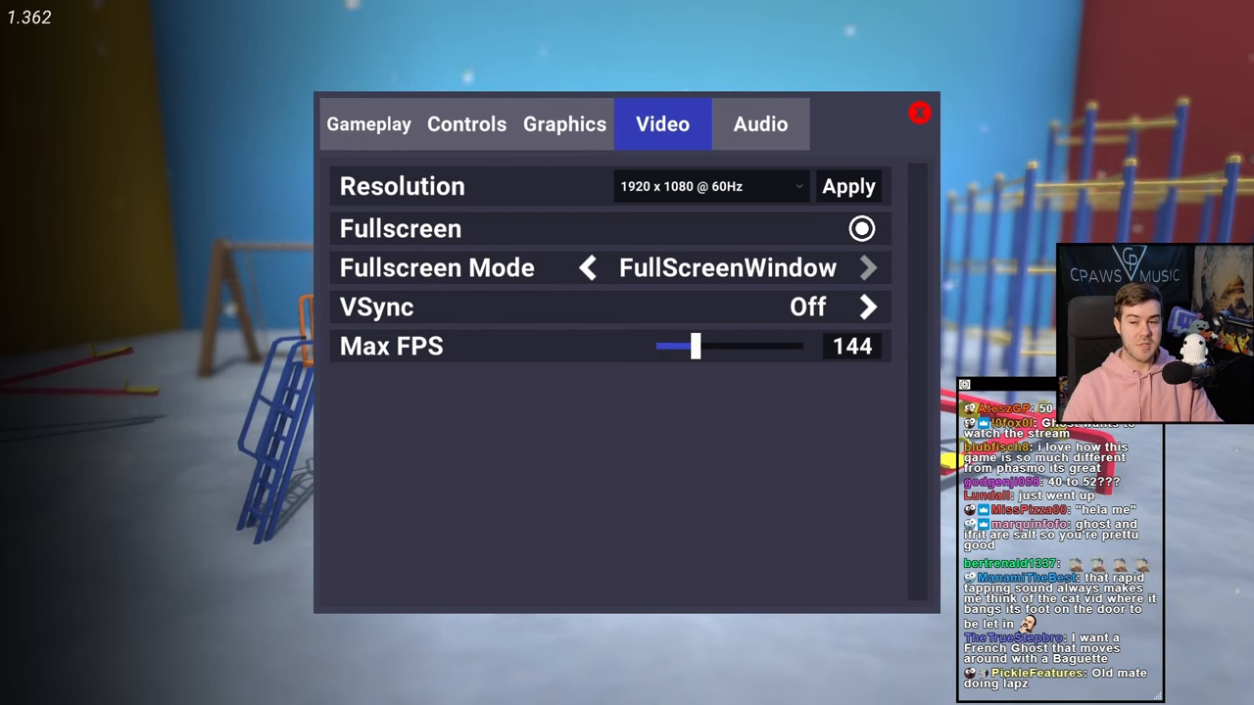
click(867, 266)
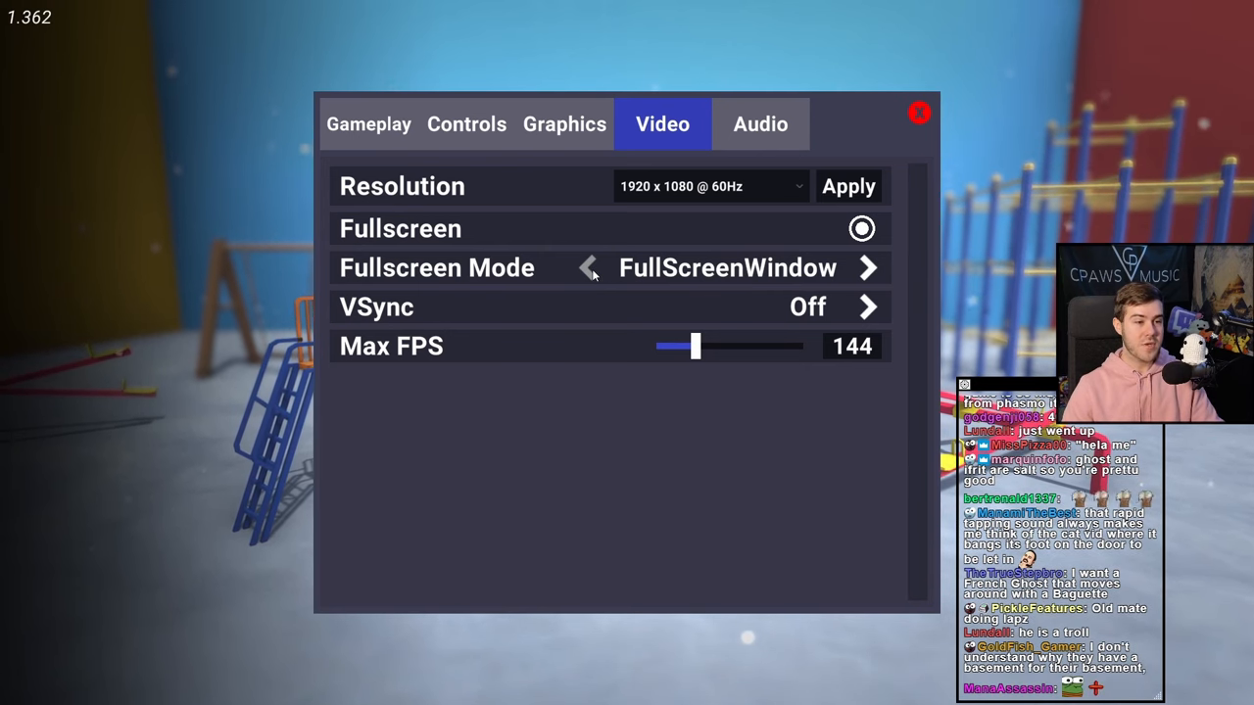
click(587, 266)
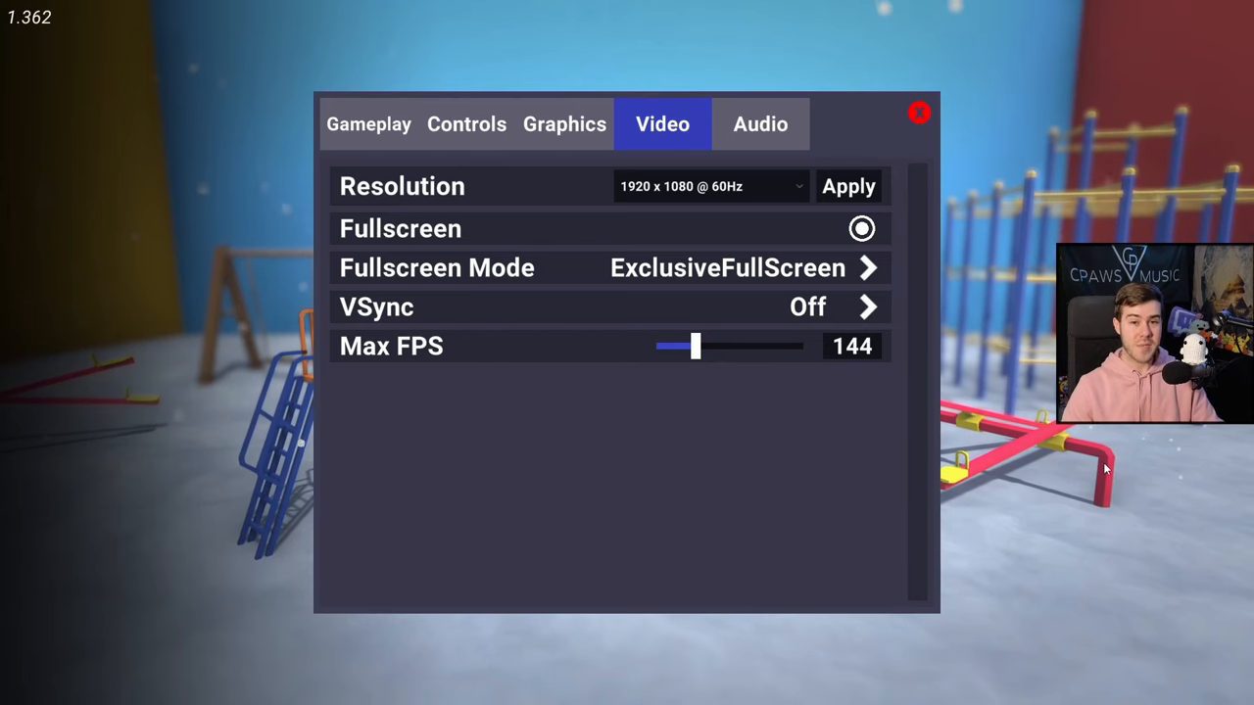
click(868, 267)
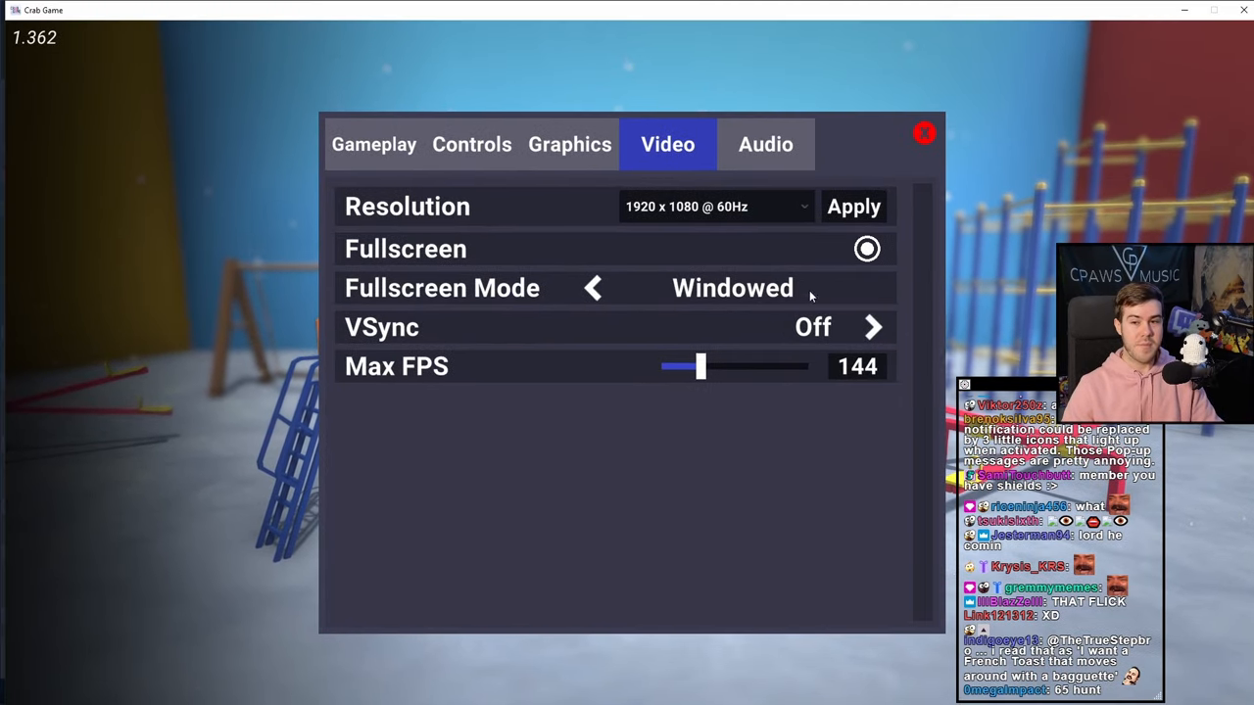
click(871, 286)
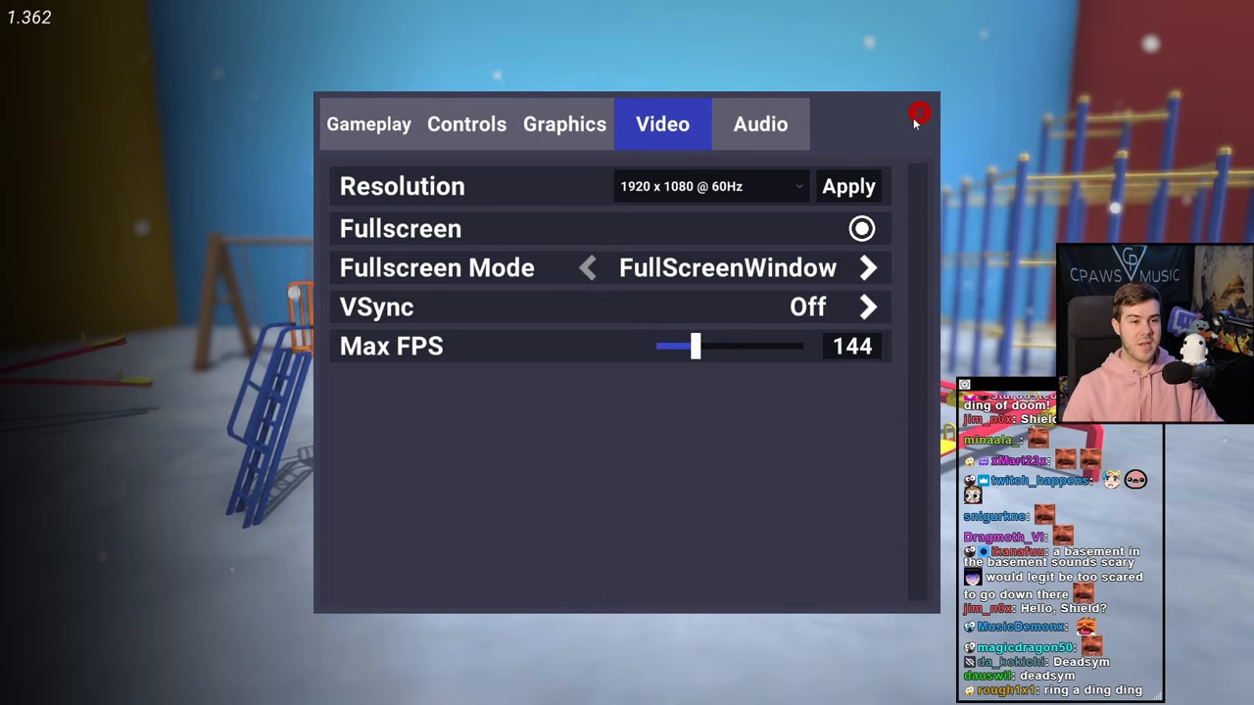
click(916, 112)
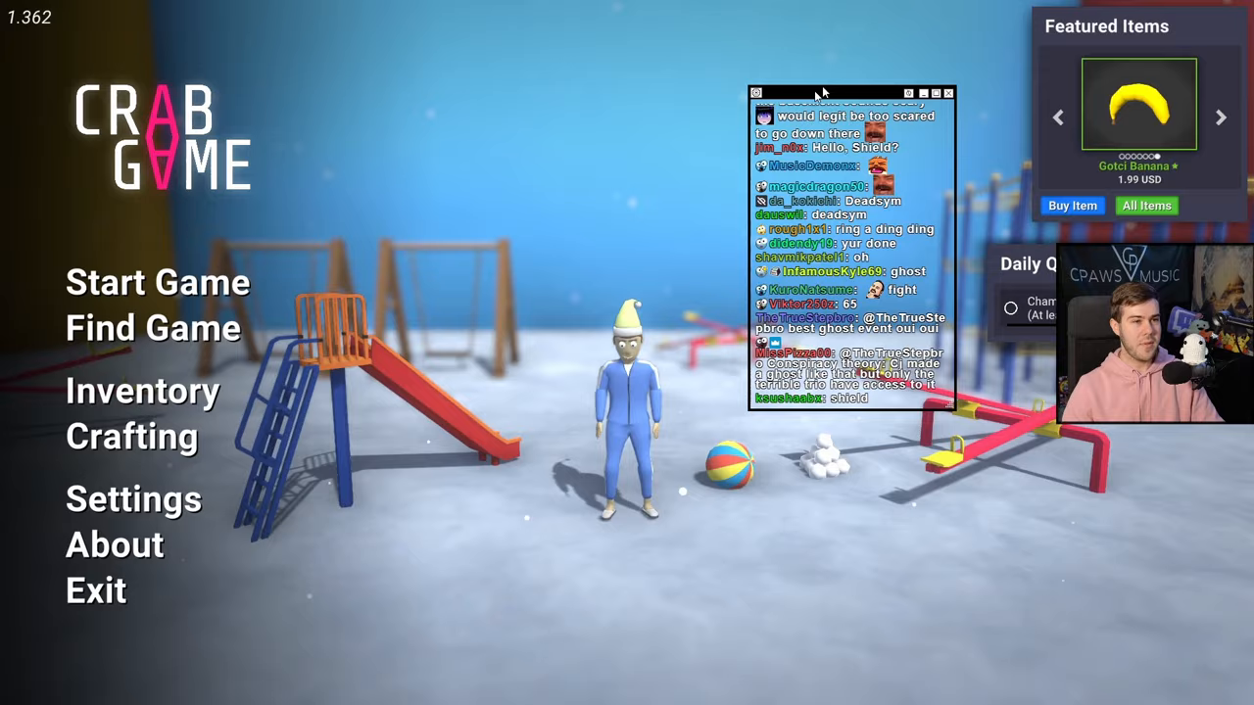
Move the chat overlay to the game's top-left corner and hide its borders with Toggle Borders (F9).
drag(823, 94, 560, 41)
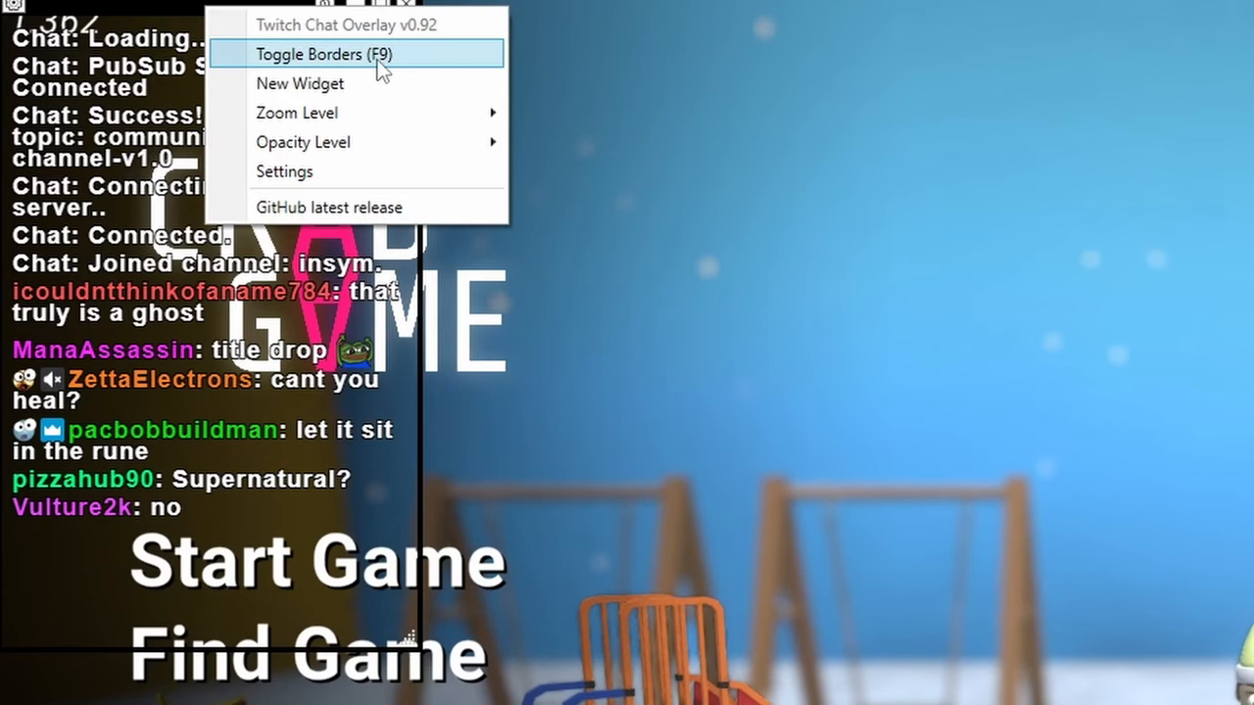
click(323, 54)
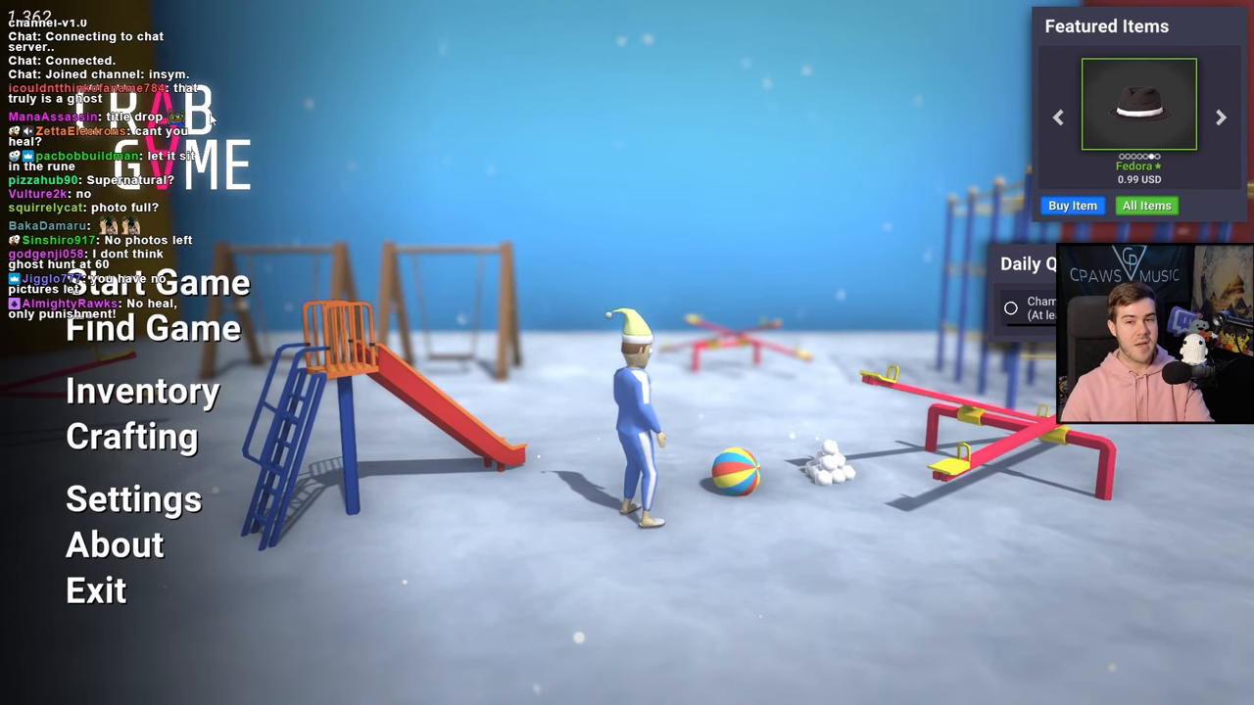
key(alt+tab)
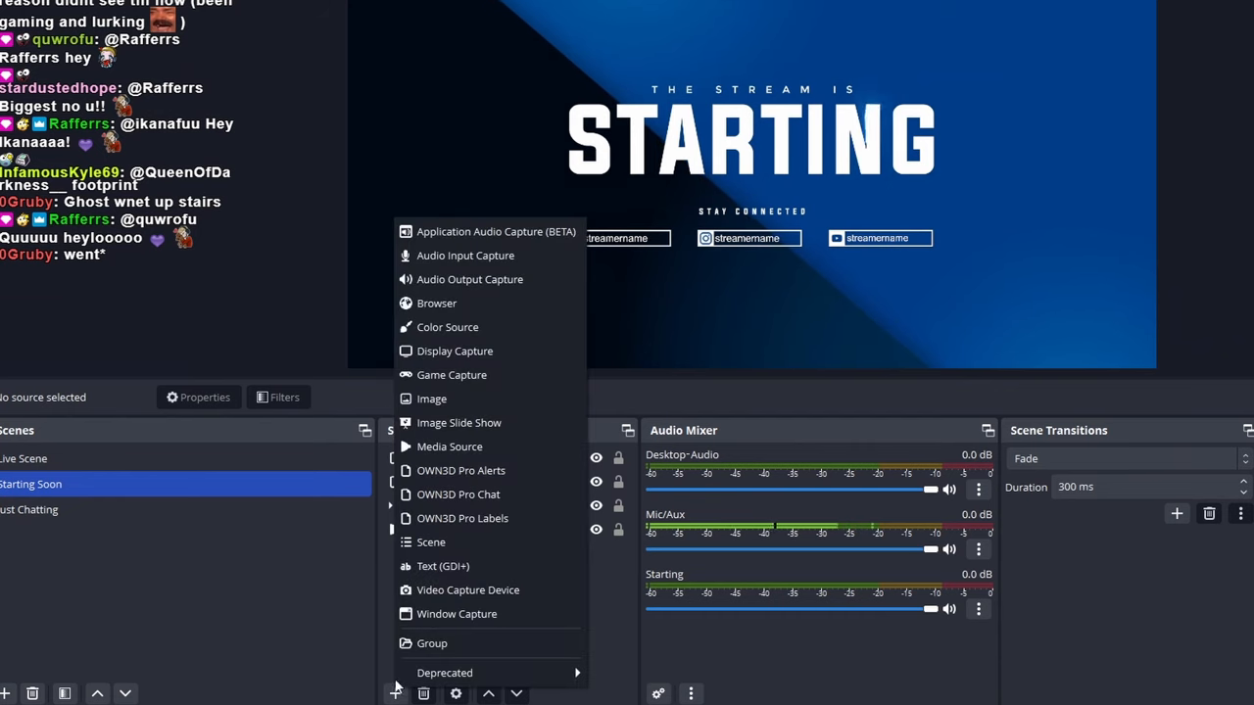
mouse_move(451, 374)
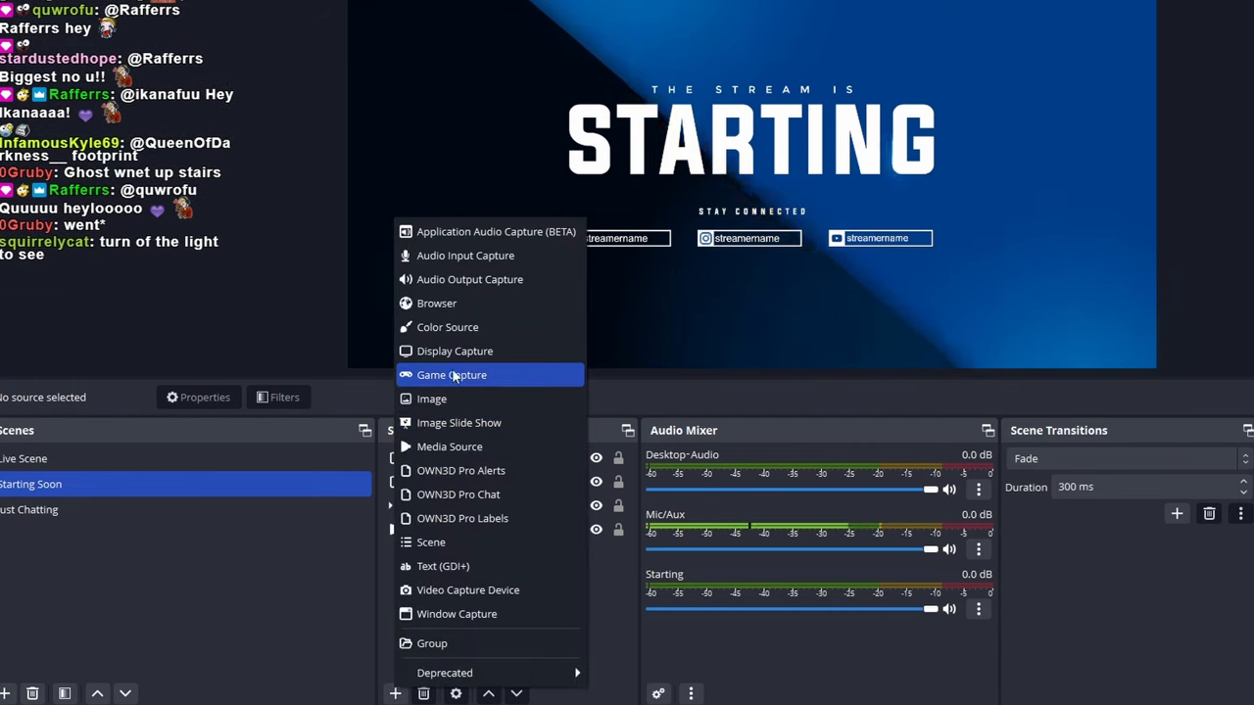
mouse_move(457, 613)
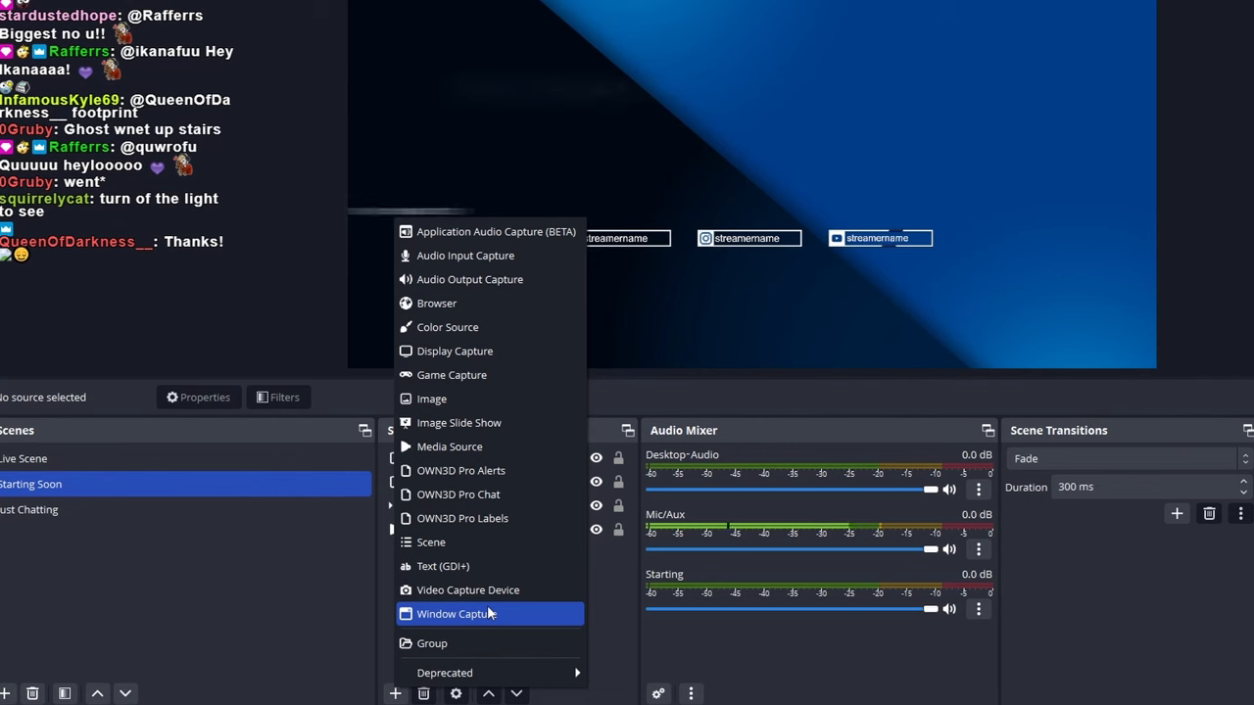
Add a Display Capture source to the Starting Soon scene from the Sources list.
click(455, 350)
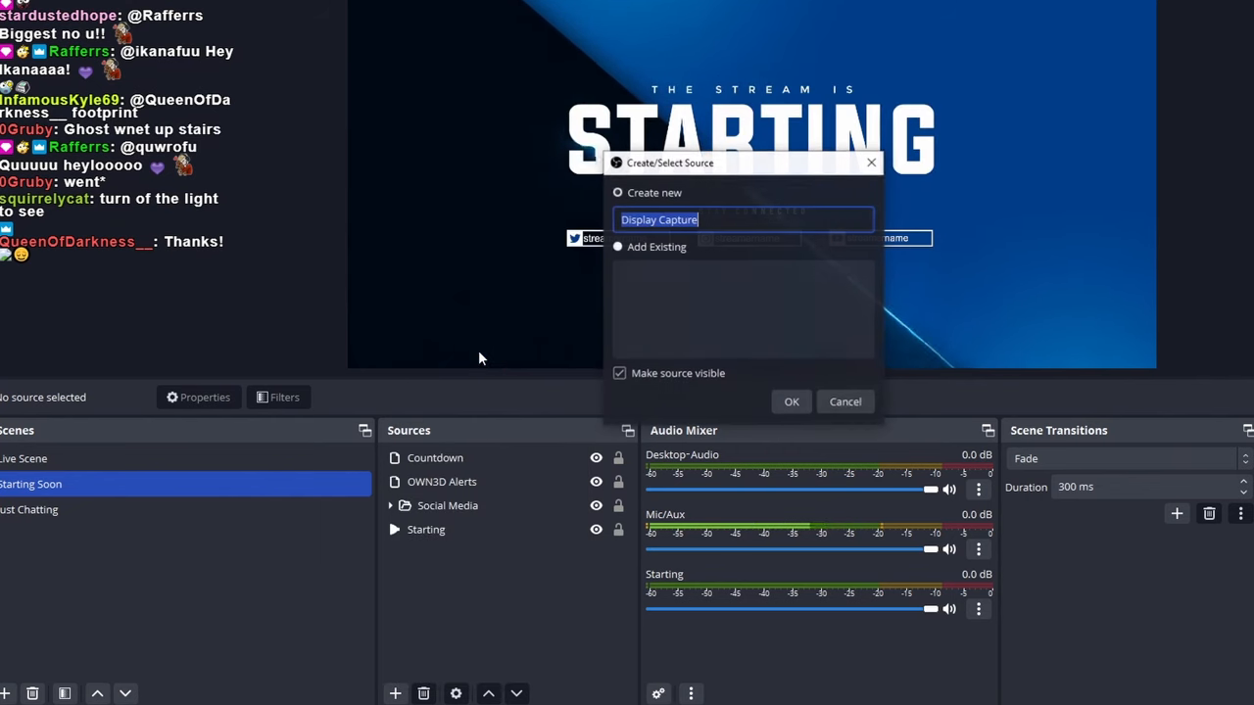
click(792, 402)
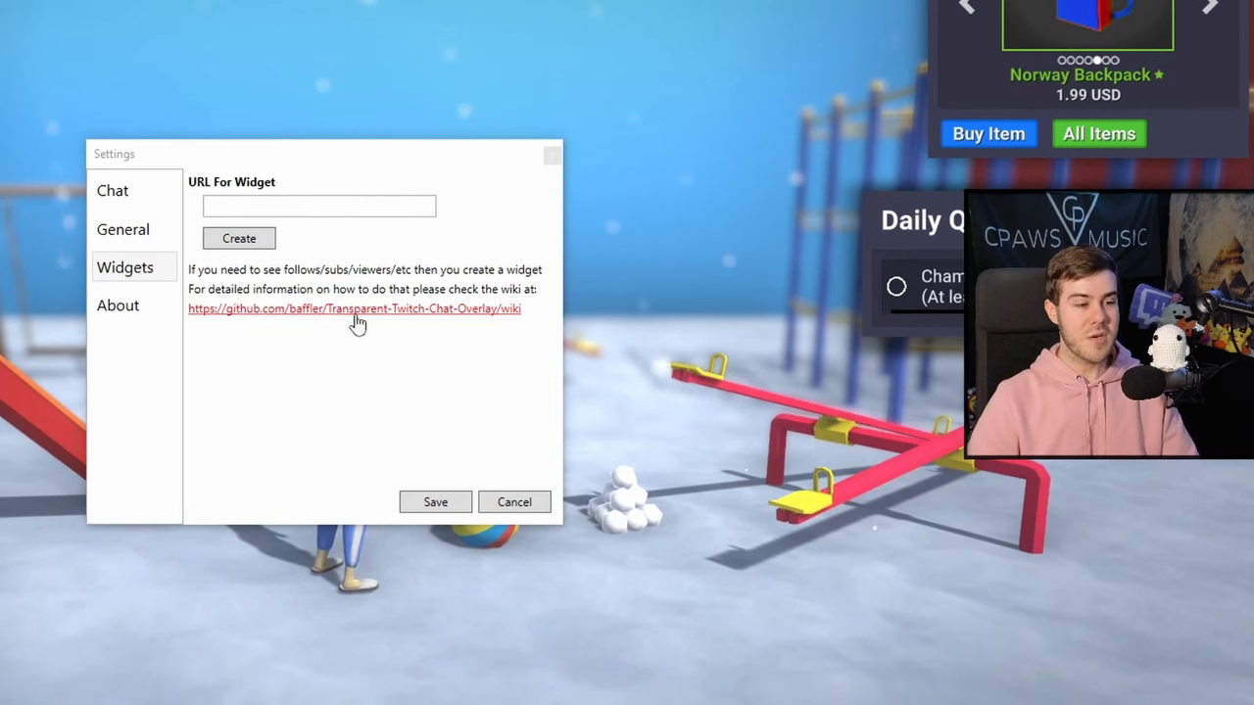
Review the widget wiki from the Widgets settings, then bring up the Chat Filters window from the Chat settings.
click(355, 310)
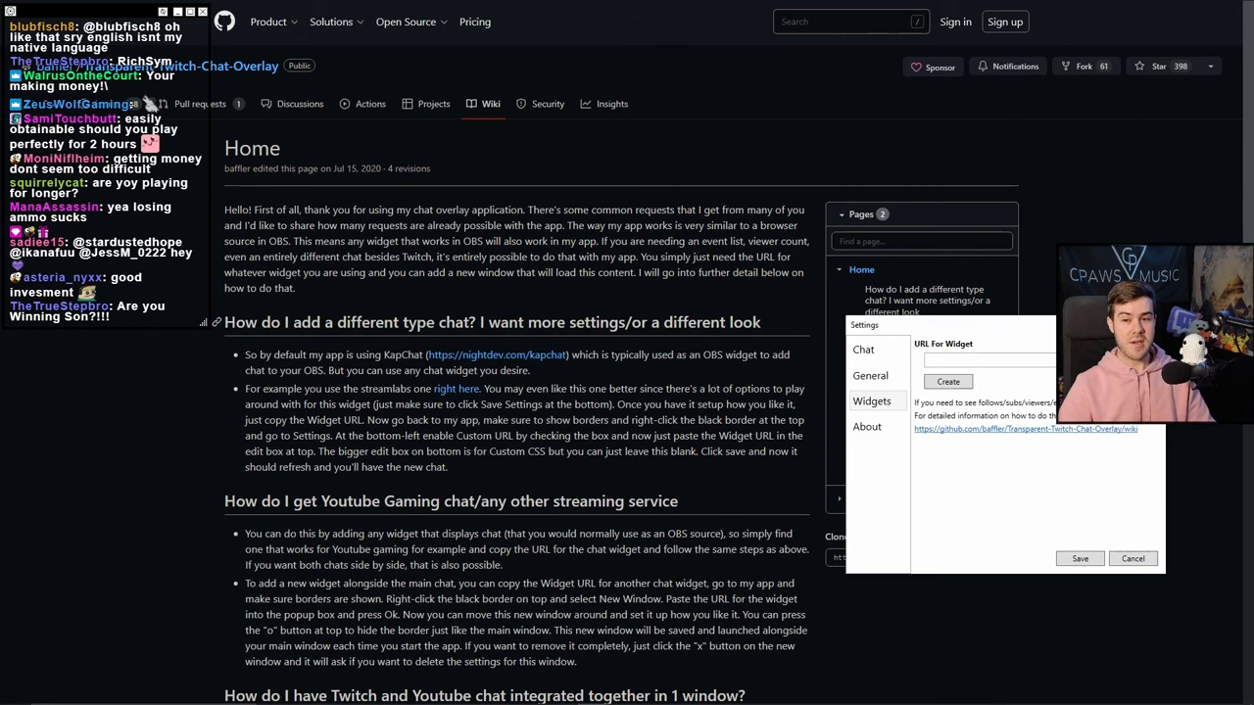
scroll(down, 3)
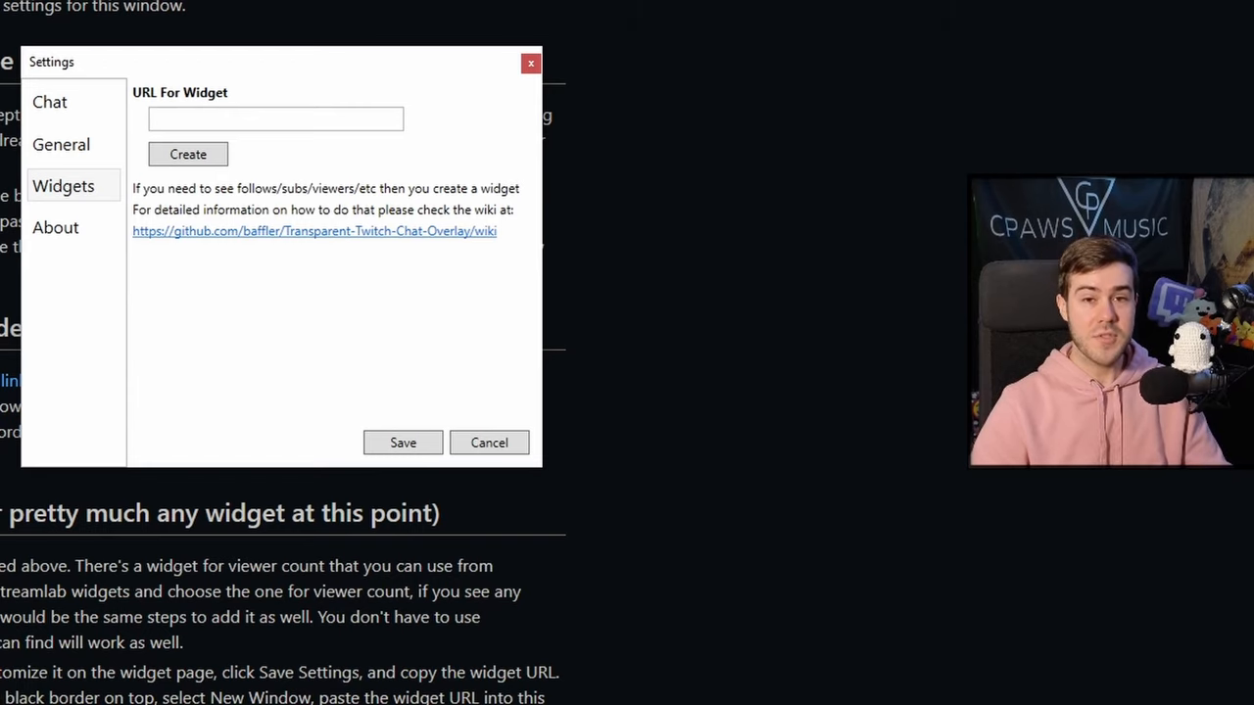
click(51, 102)
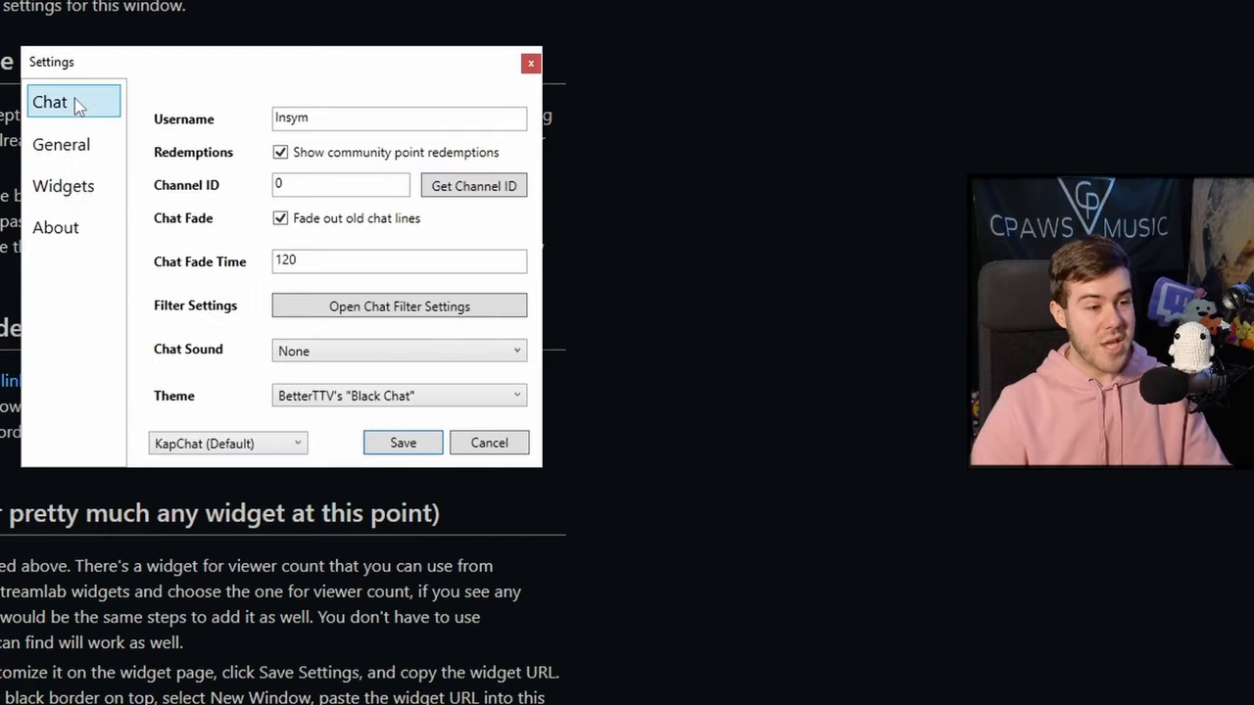
click(400, 306)
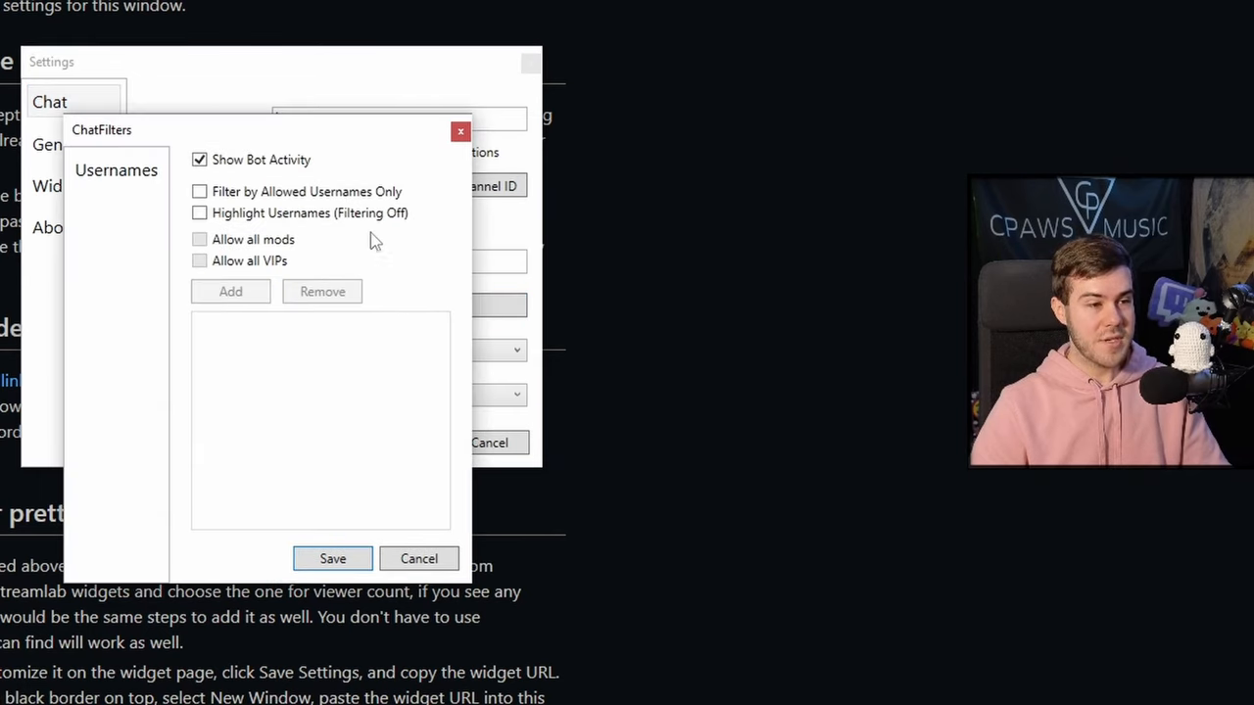
mouse_move(266, 180)
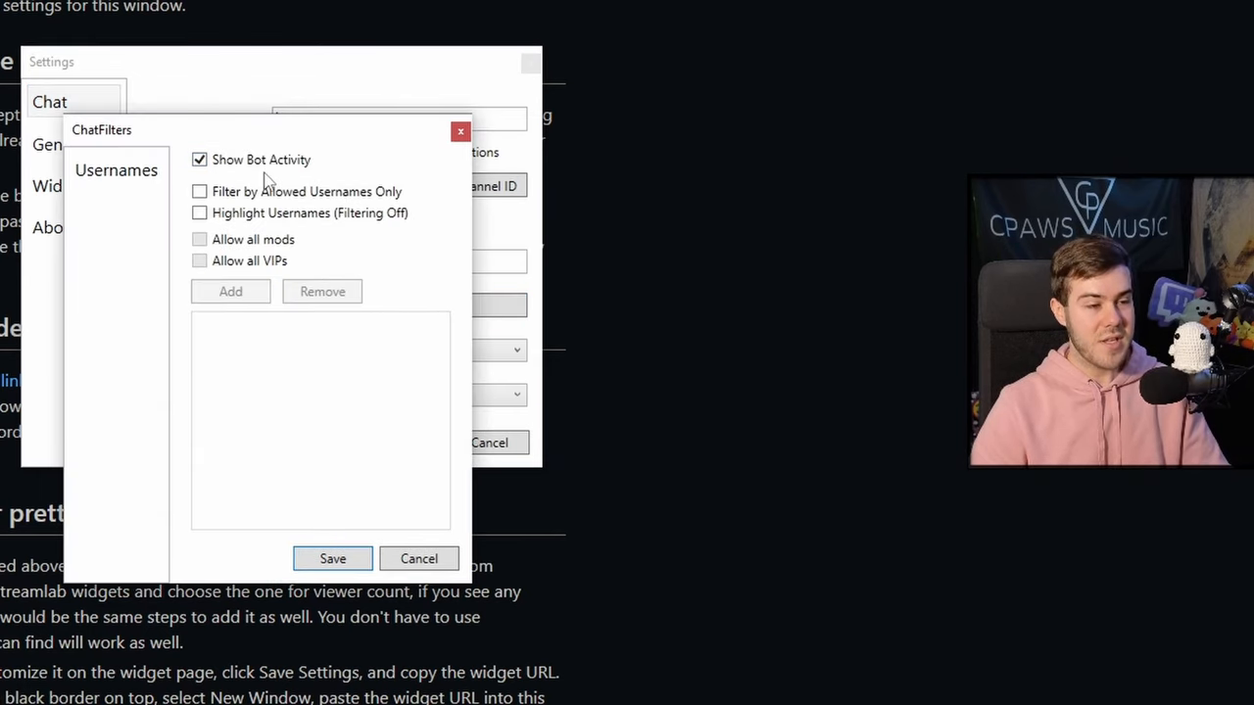